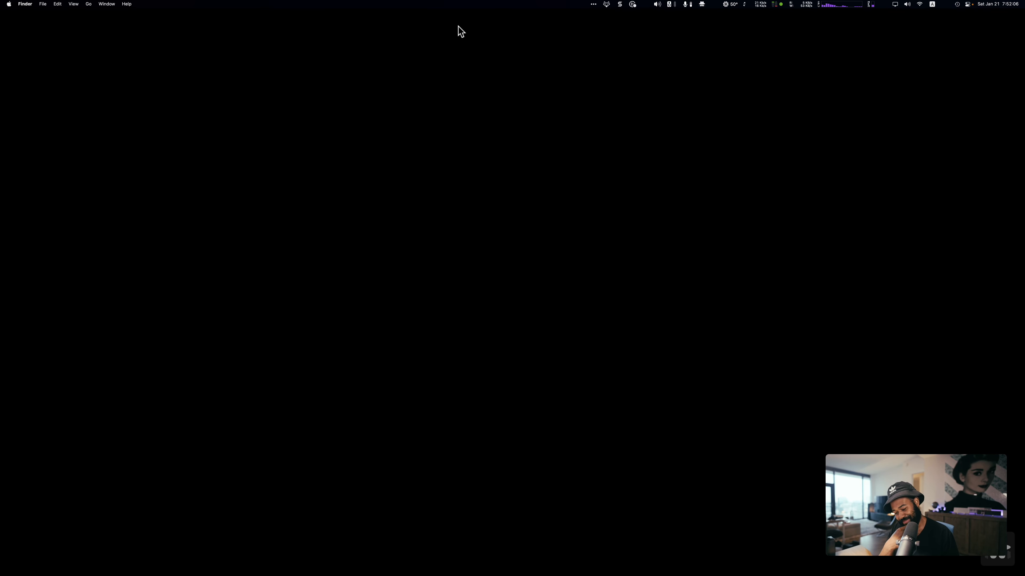
pyautogui.moveTo(469, 29)
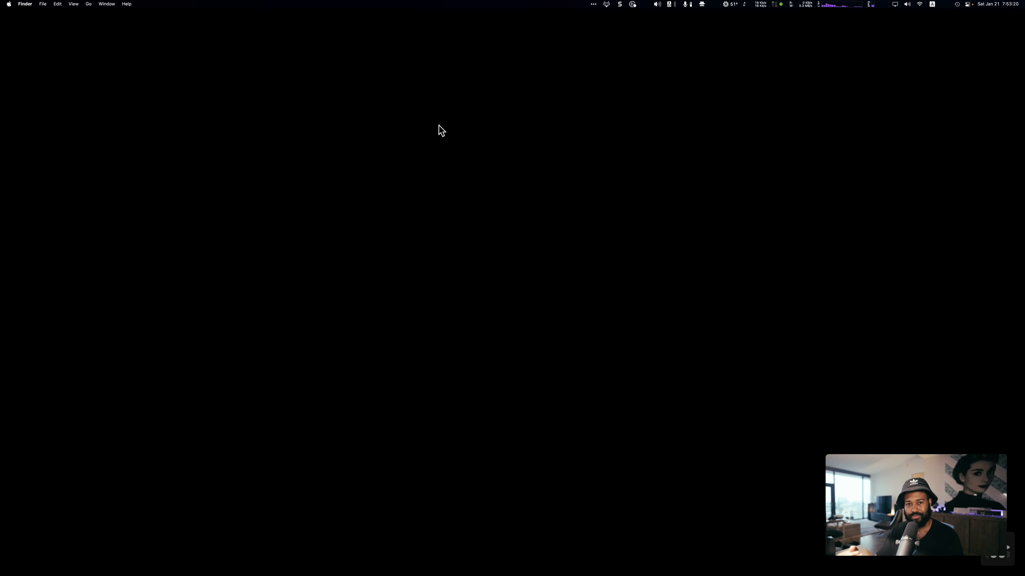
pyautogui.moveTo(431, 185)
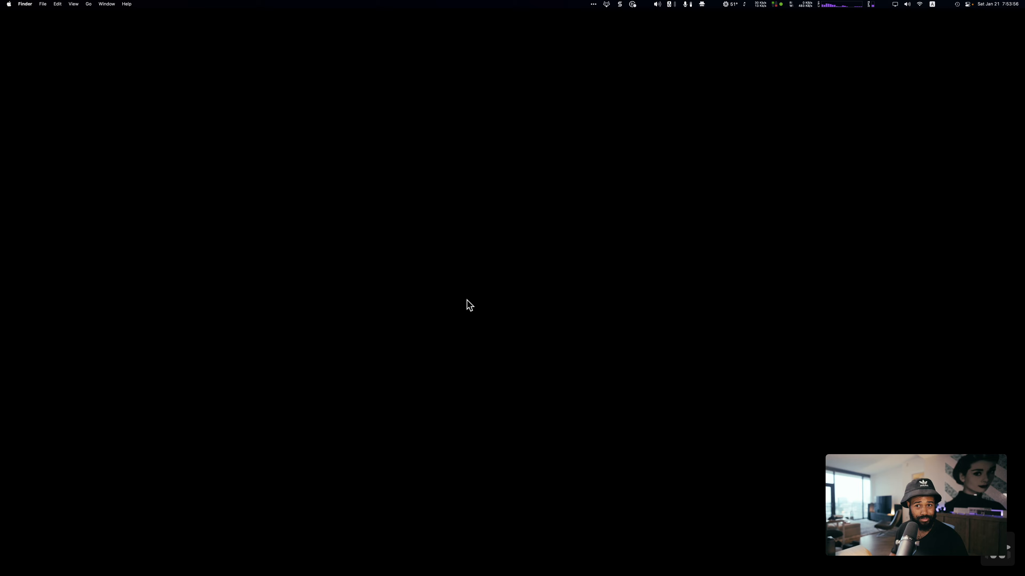
# Launch Firefox through Spotlight so a new blank tab window appears
pyautogui.press('cmd+space')
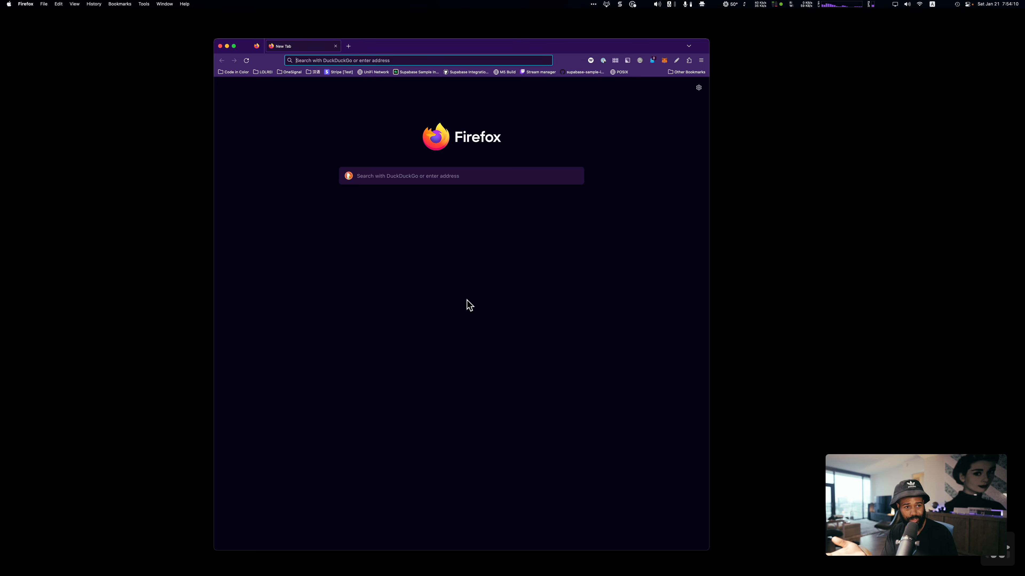
# Bring up the developer tools, then browse and dismiss the Tools, History, View and Edit menus
pyautogui.press('F12')
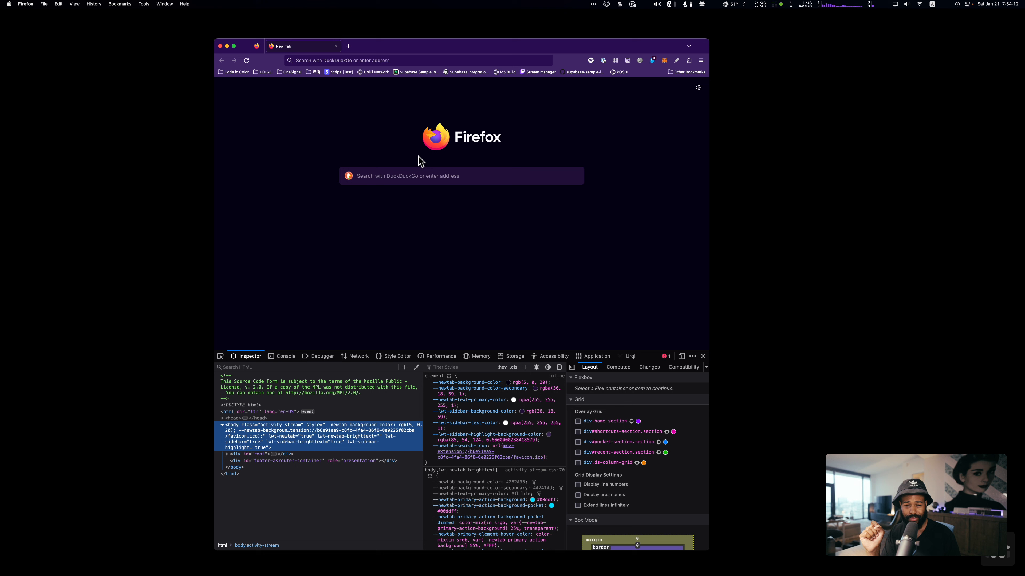
pyautogui.moveTo(454, 346)
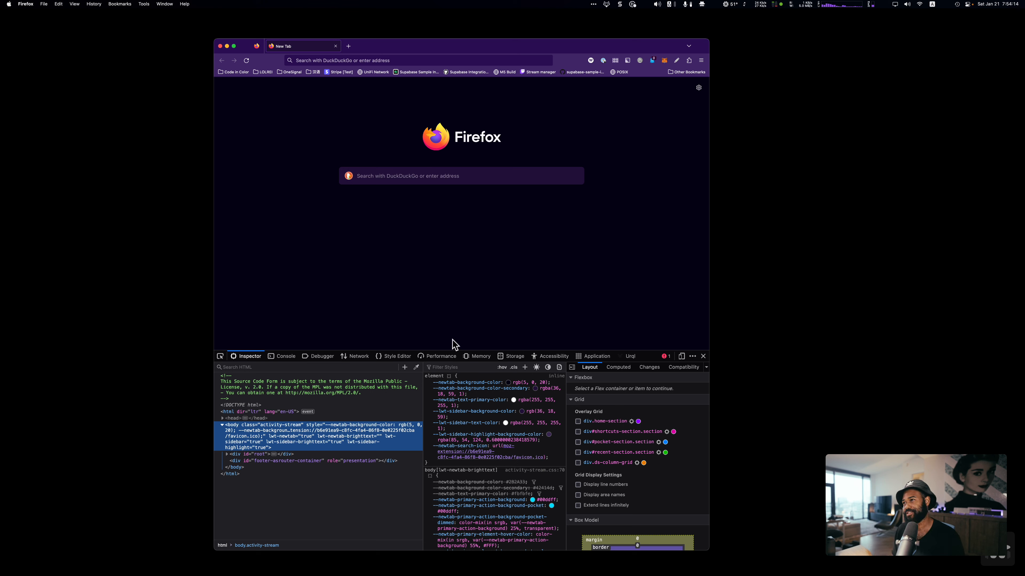
pyautogui.click(143, 4)
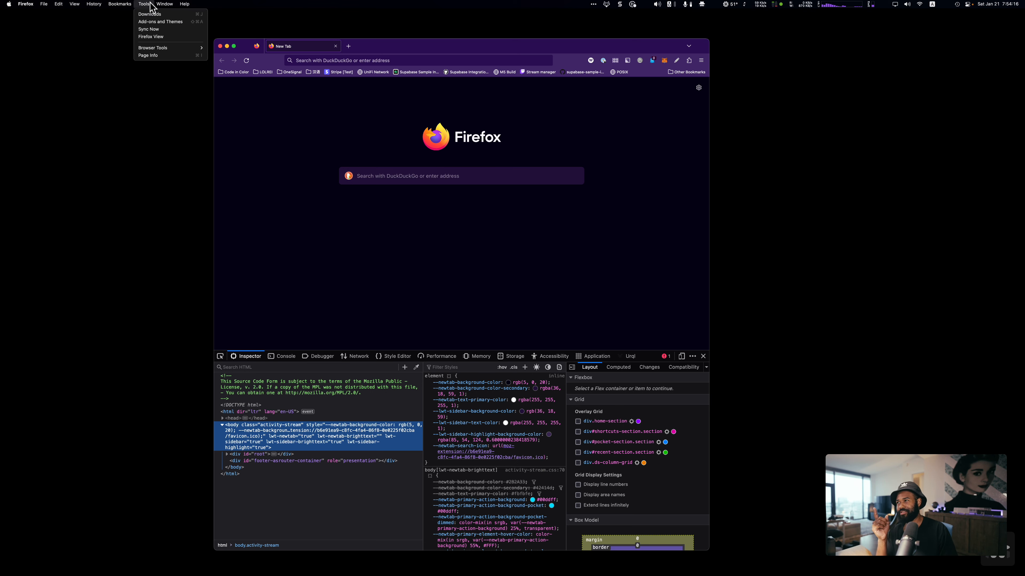
pyautogui.click(93, 3)
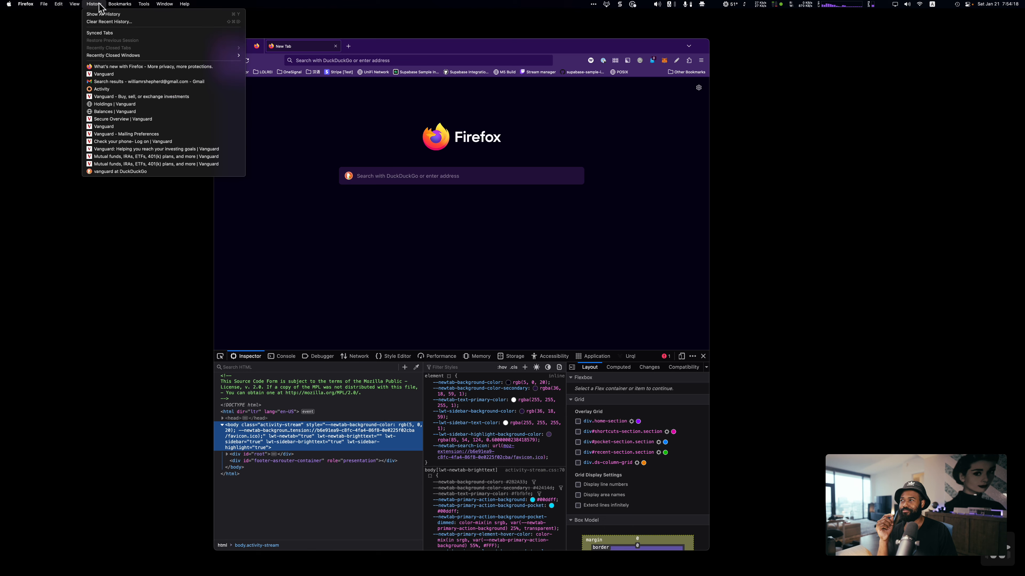
pyautogui.click(75, 3)
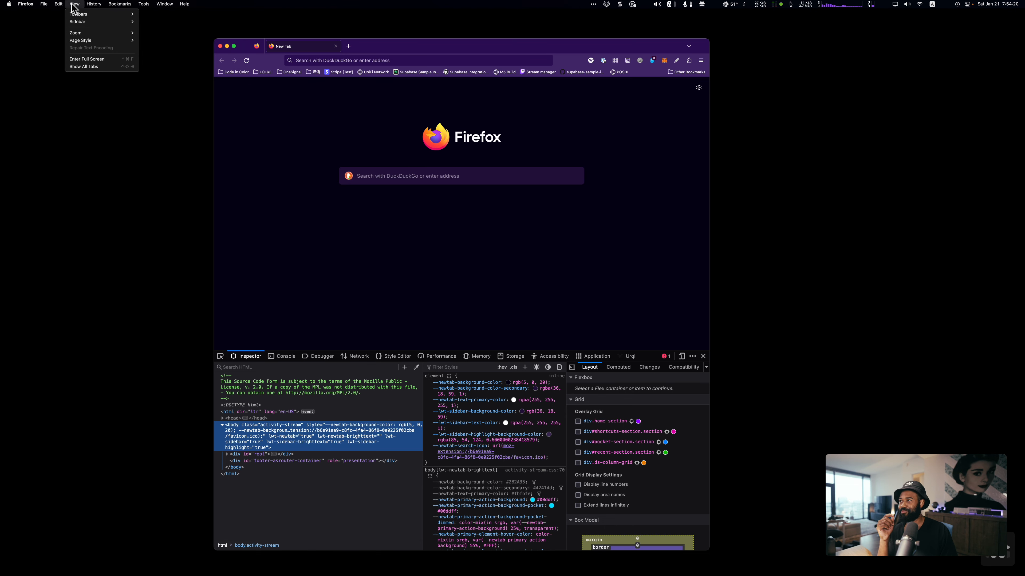
pyautogui.click(59, 3)
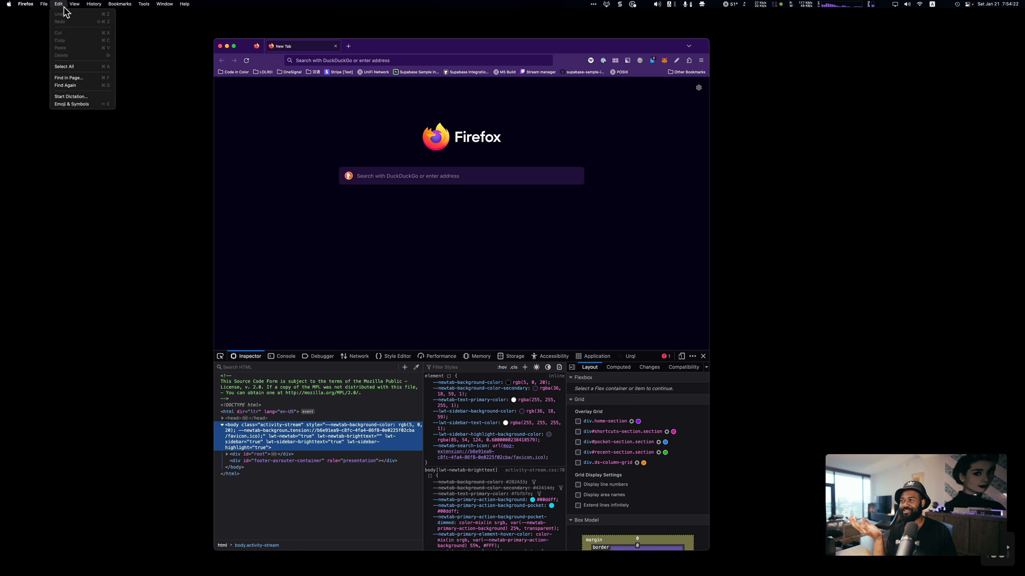
pyautogui.click(634, 332)
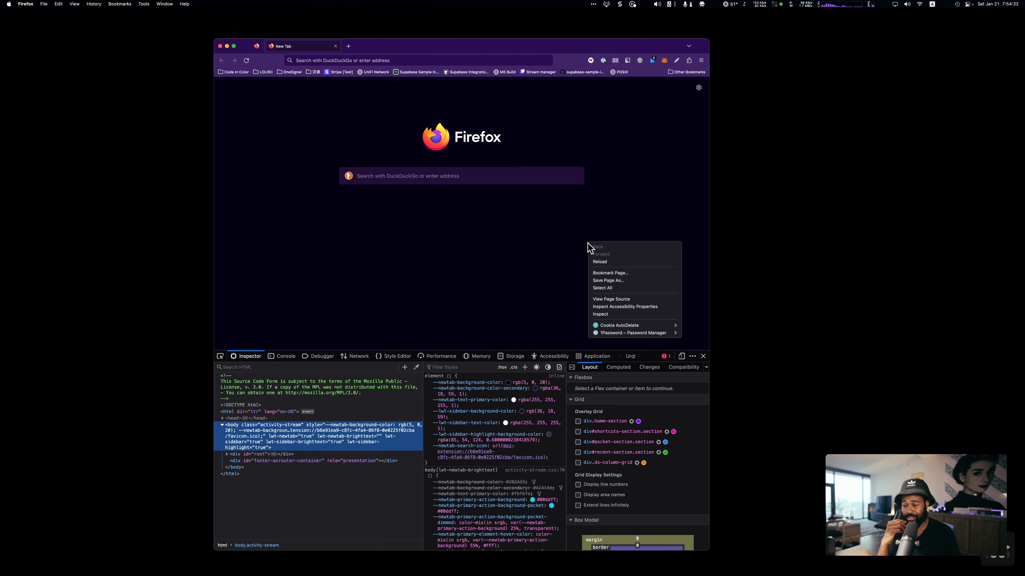
pyautogui.moveTo(611, 320)
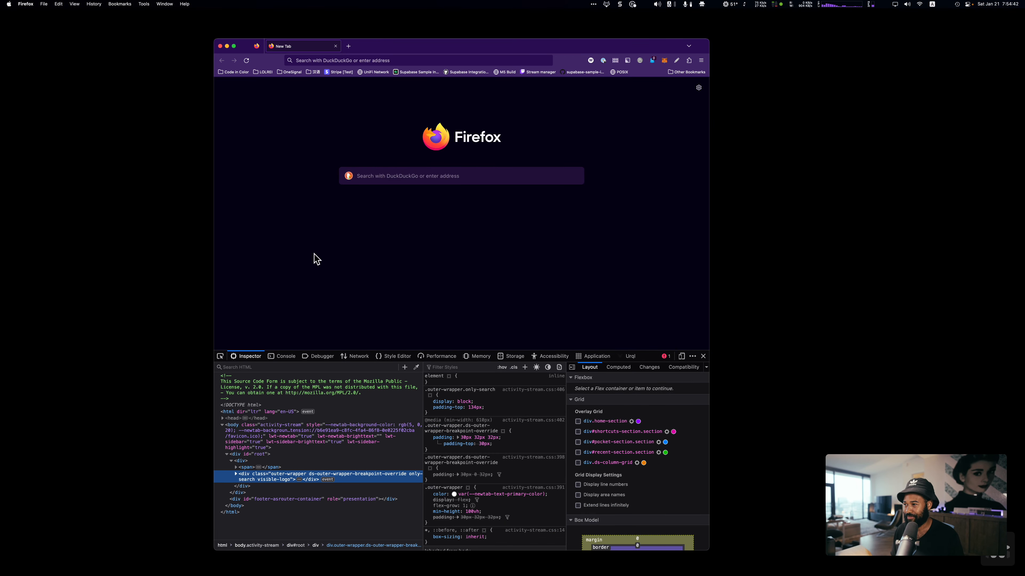
# Inspect an element of the new tab page and switch the devtools to the empty Console
pyautogui.click(236, 475)
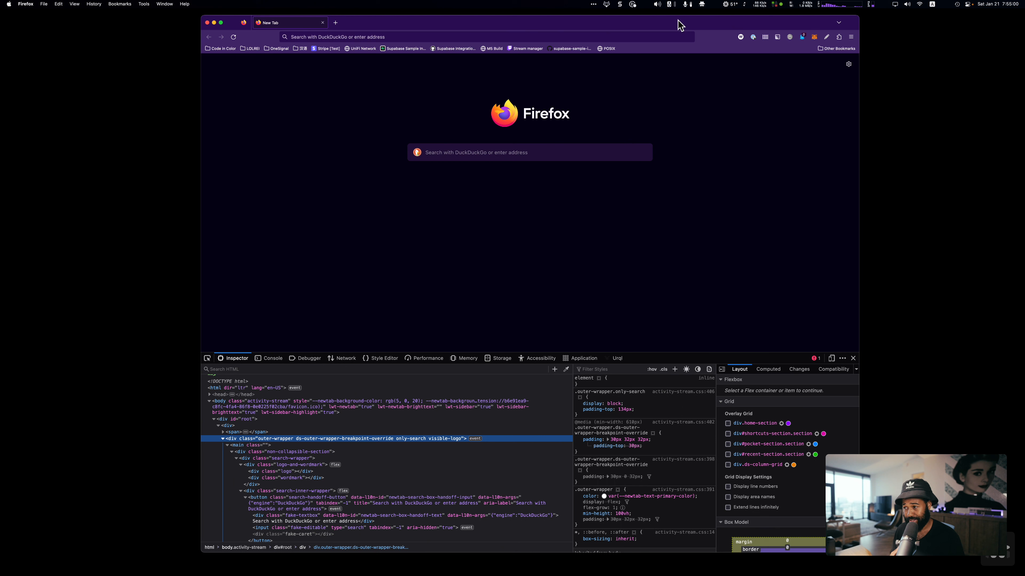
pyautogui.click(273, 359)
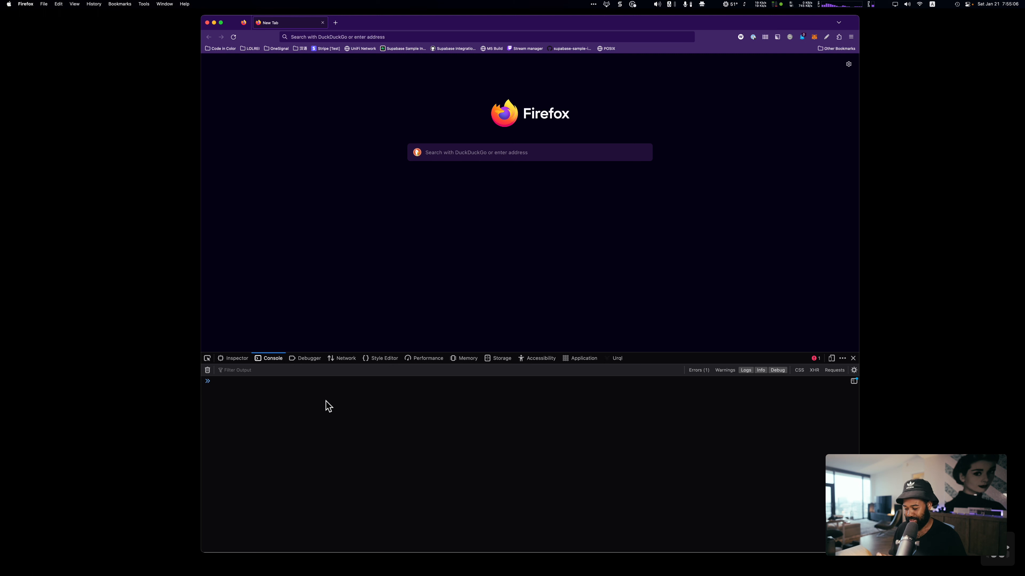
# Launch Brave Browser, inspect its new tab page and show the DevTools Console
pyautogui.write('brave Browser')
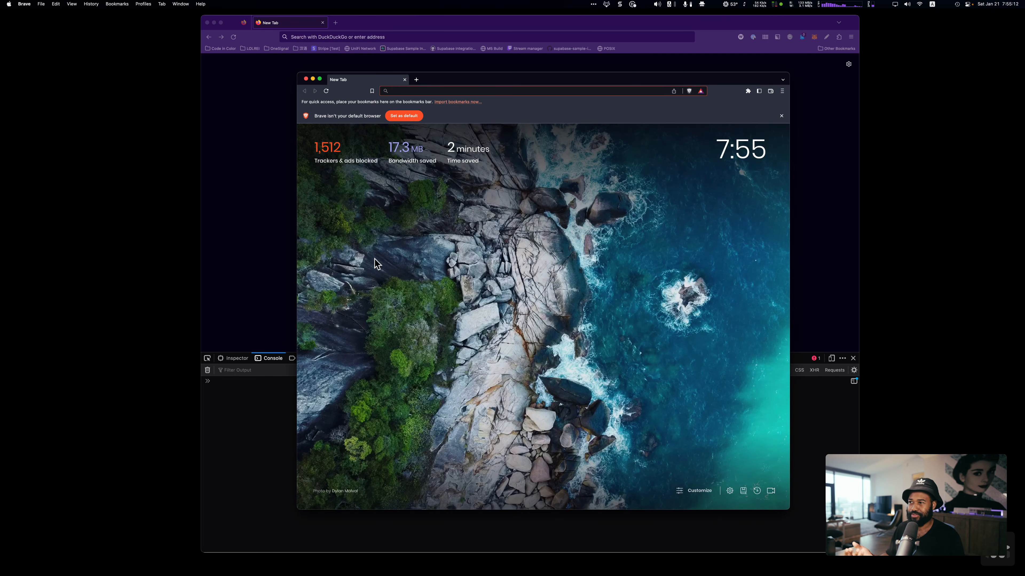
pyautogui.rightClick(568, 312)
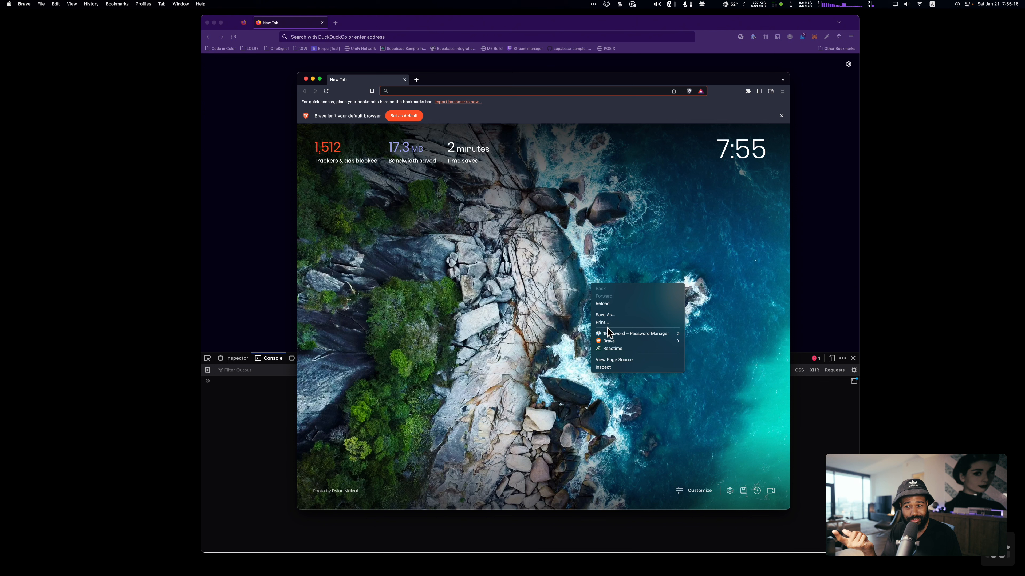
pyautogui.click(602, 367)
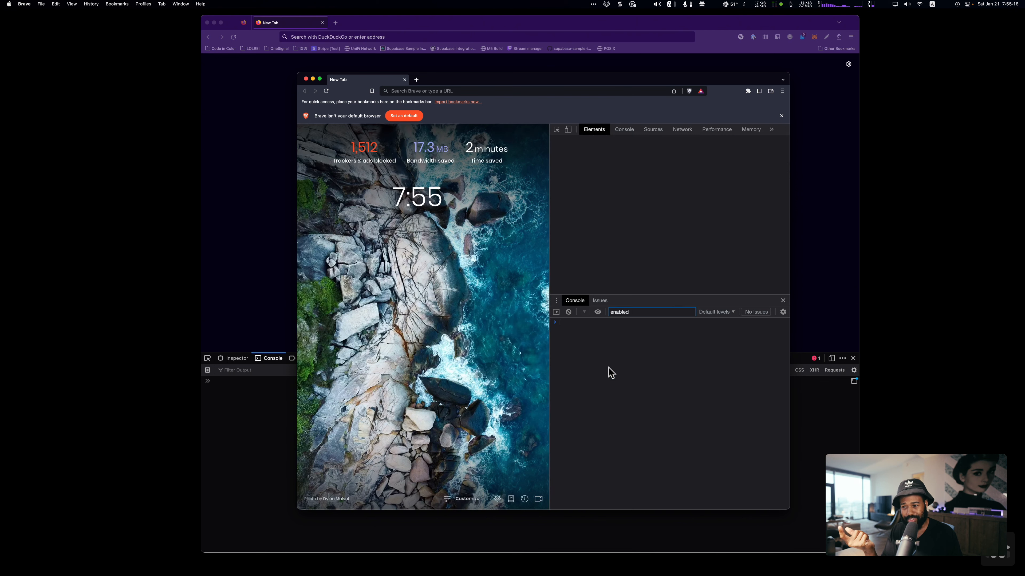
pyautogui.click(594, 129)
pyautogui.write('bra')
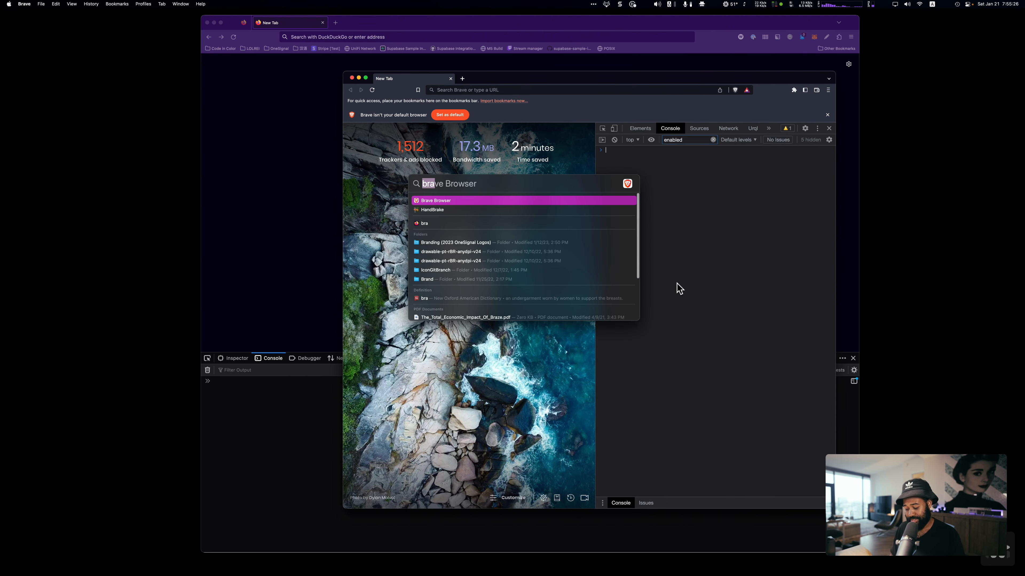
# Launch Safari and browse its Extensions, Advanced, General and Security settings tabs
pyautogui.press('Escape')
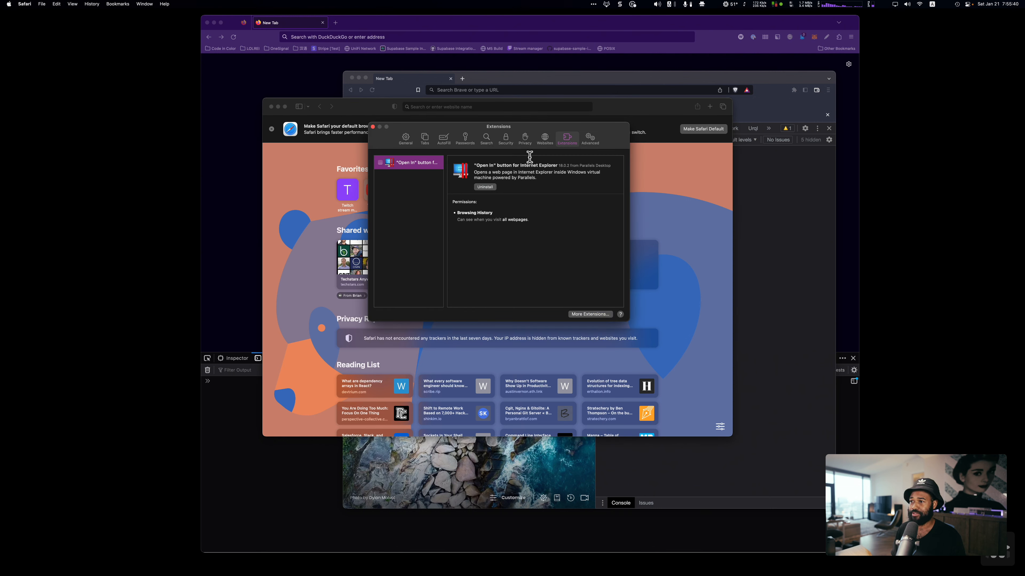
pyautogui.click(588, 138)
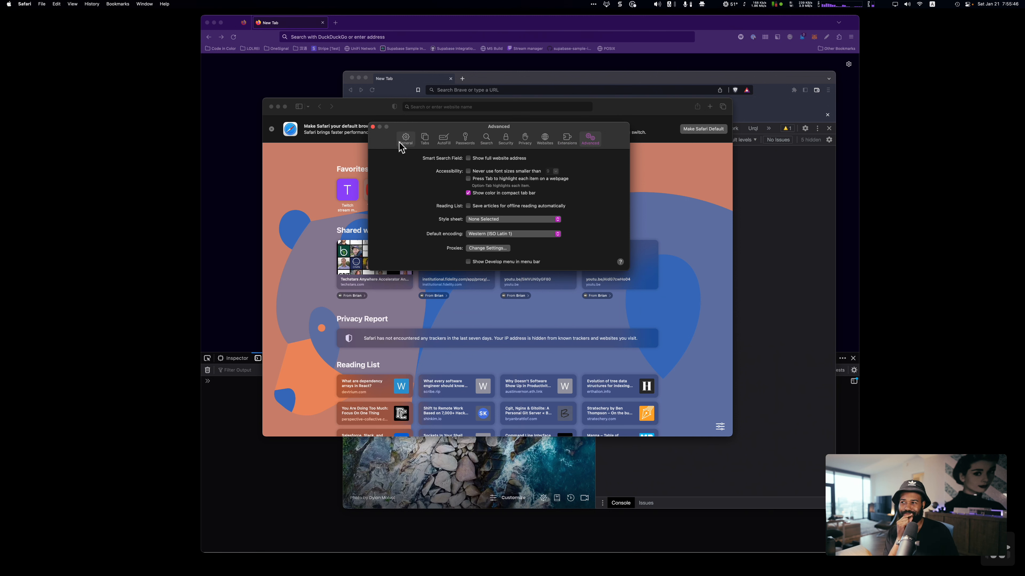
pyautogui.click(405, 138)
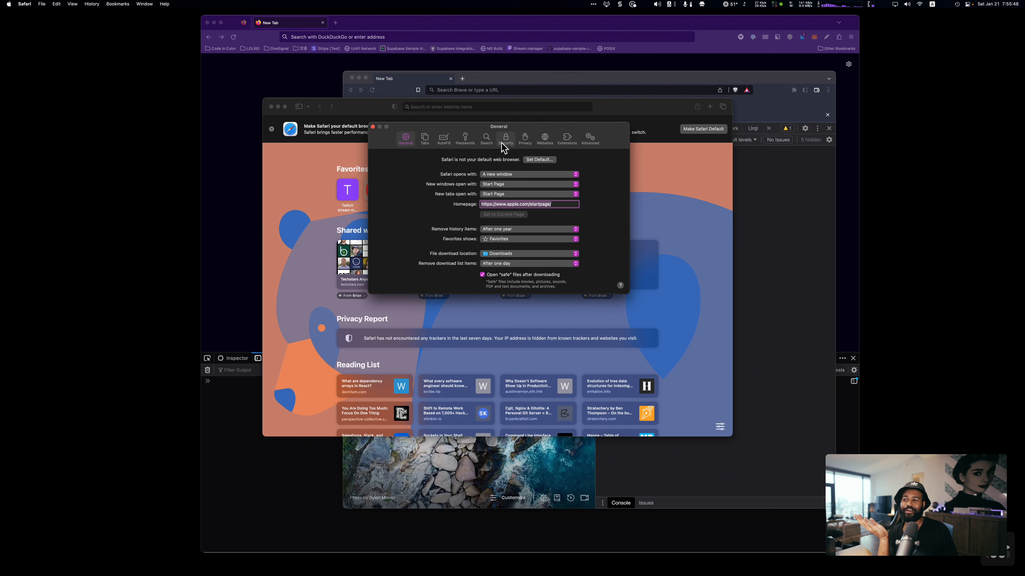
pyautogui.click(506, 138)
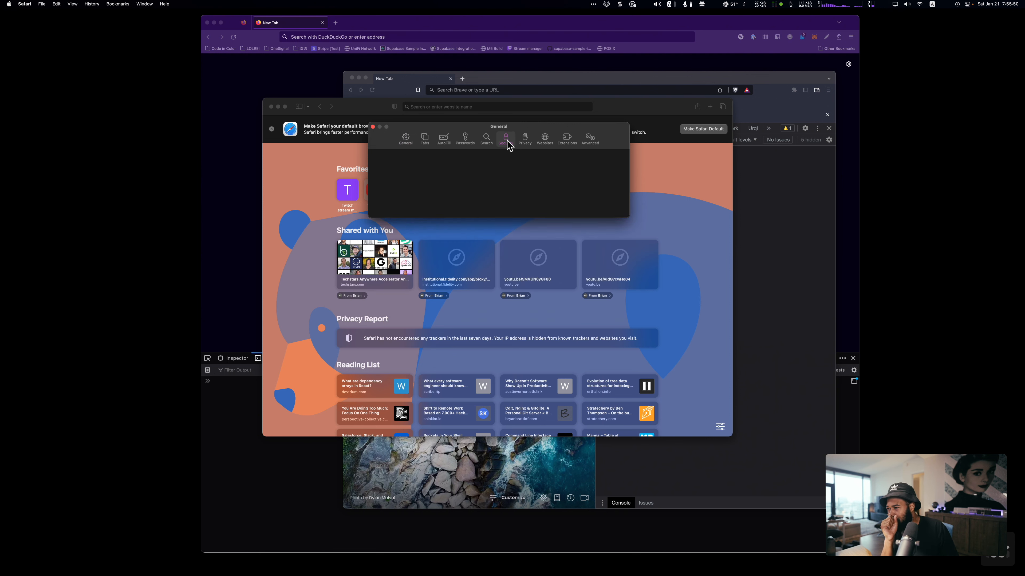
pyautogui.click(524, 138)
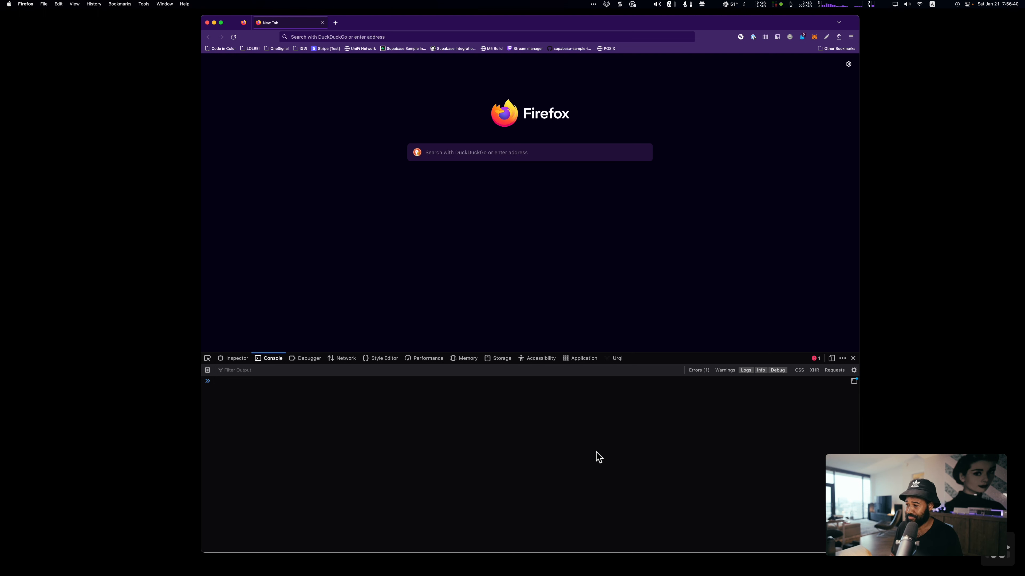
# Enter var myVariable in the console, then rewrite the name as myLongVariable
pyautogui.write('var')
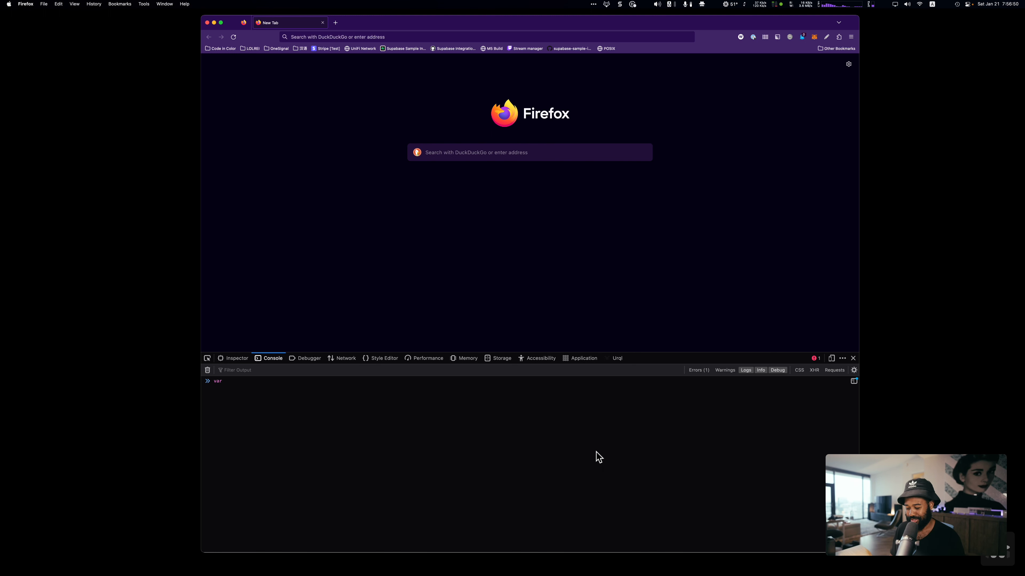
pyautogui.write('my')
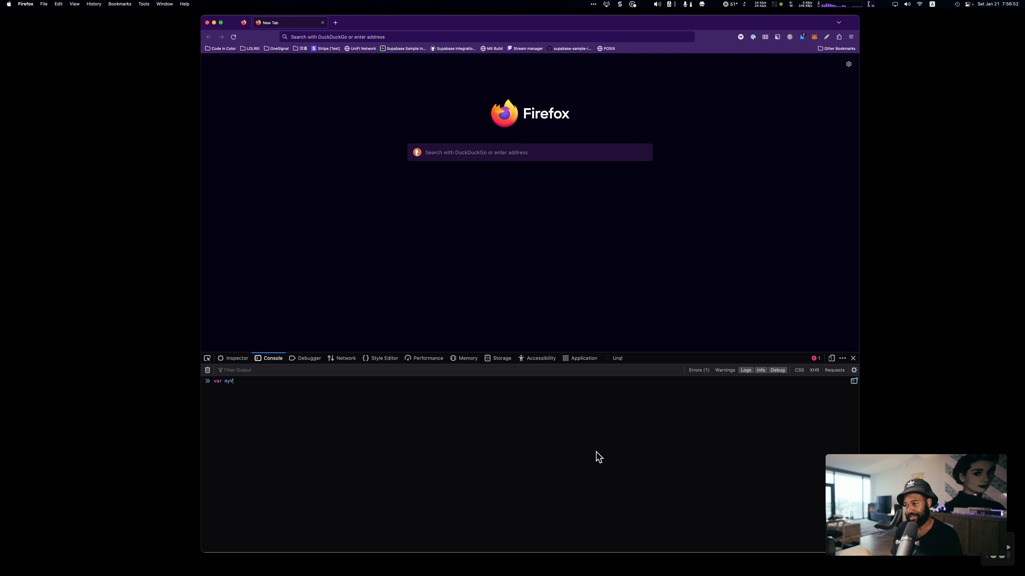
pyautogui.write('Variable')
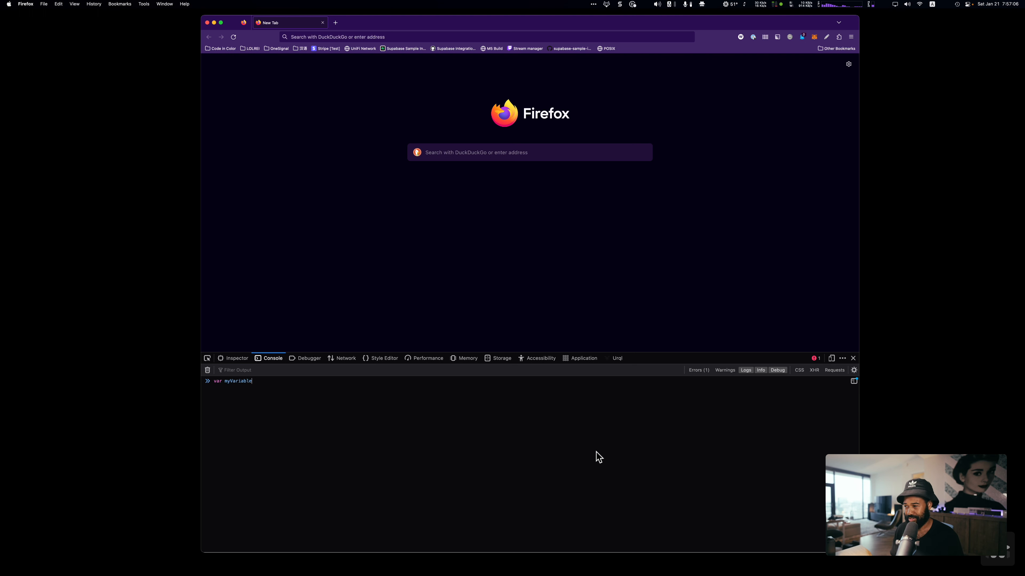
pyautogui.press('Backspace')
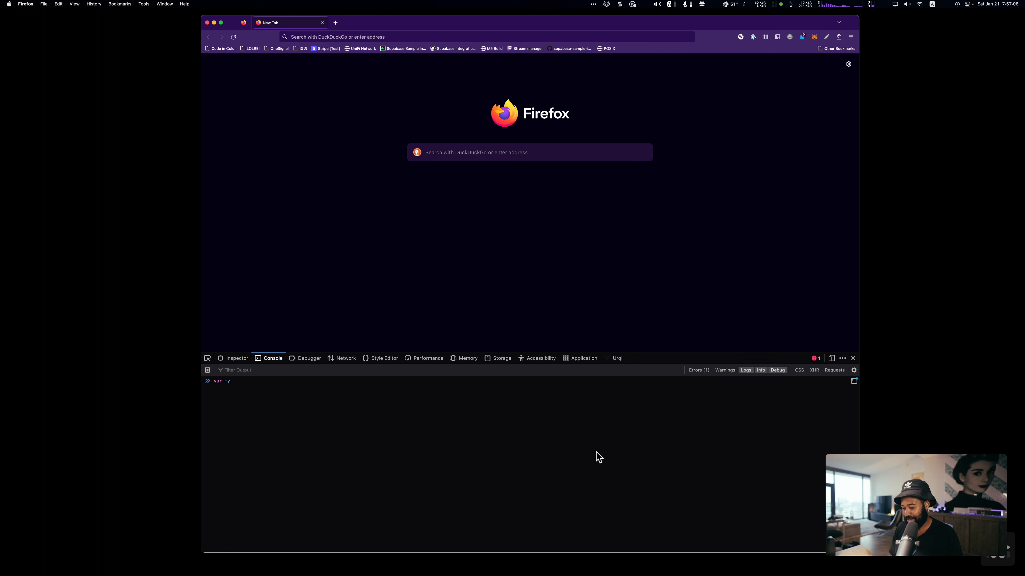
pyautogui.write('LongVar1')
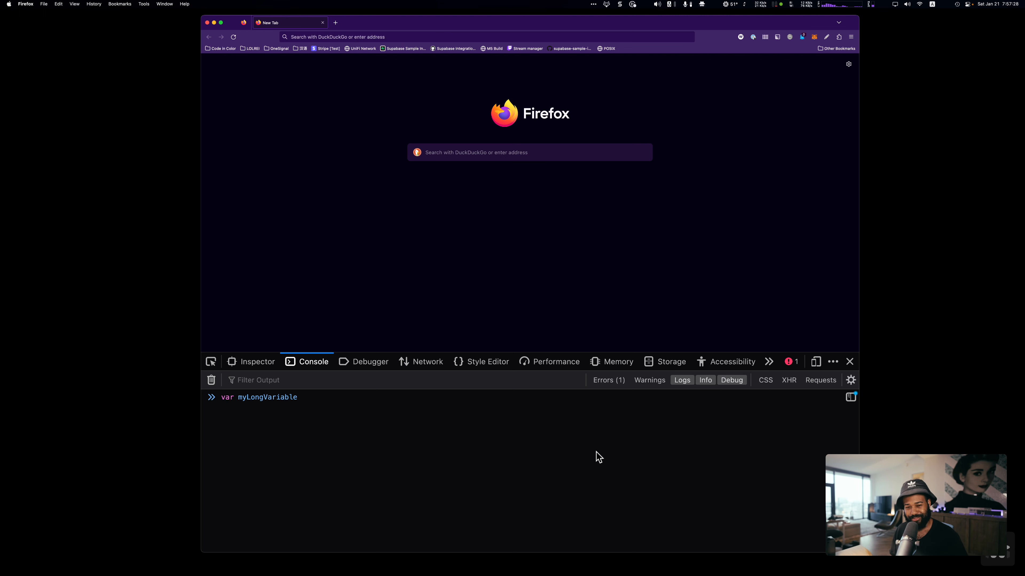
# Shorten the name back so the console input reads var myVariable =
pyautogui.press('Backspace')
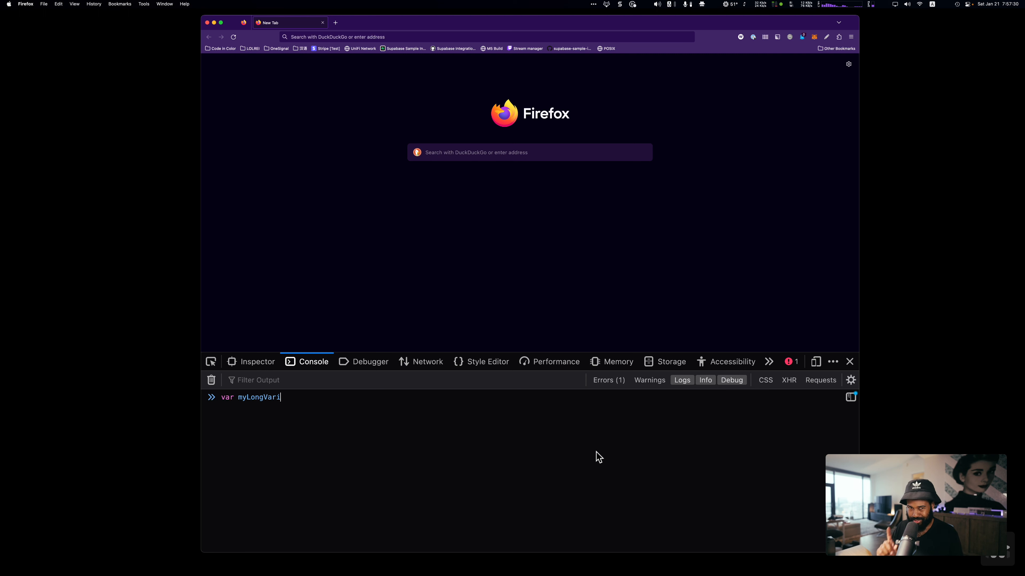
pyautogui.press('Backspace')
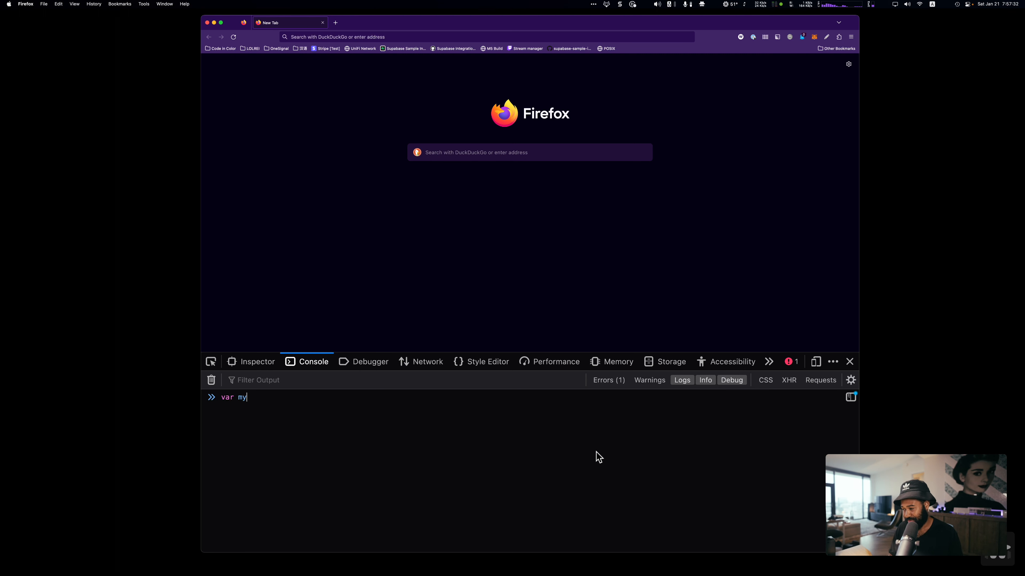
pyautogui.write('Vairba')
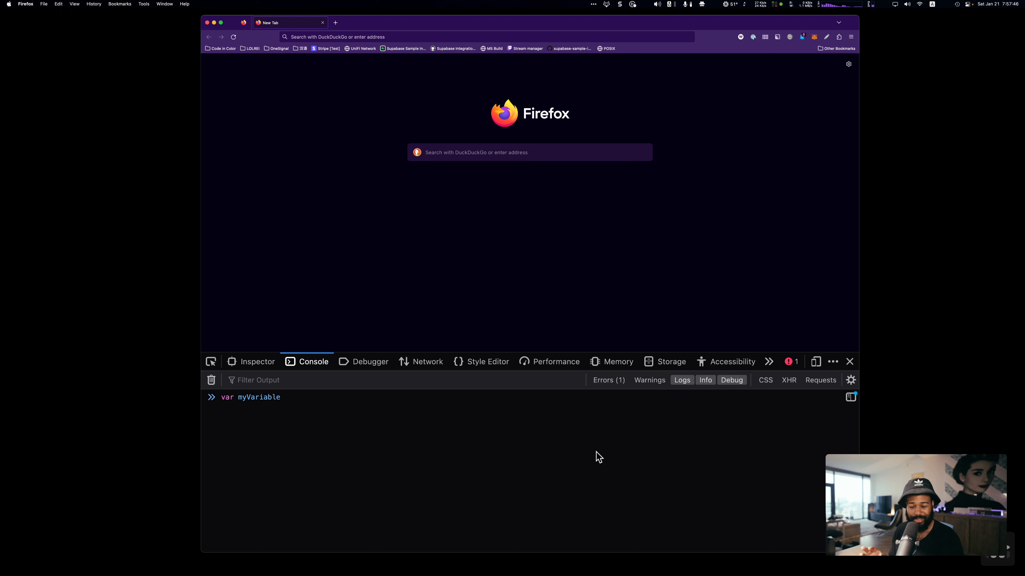
pyautogui.write('=')
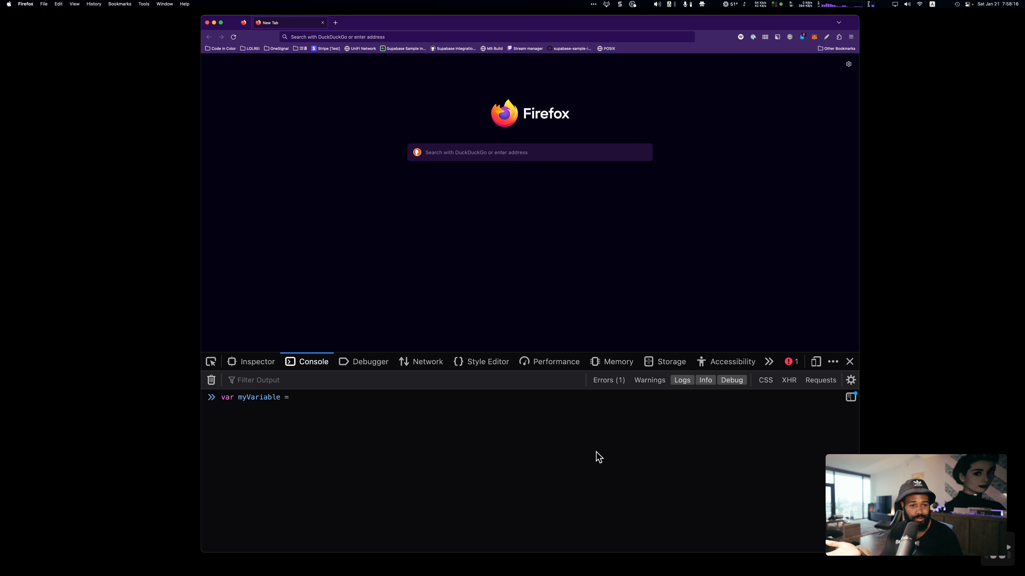
# Assign the value 5 and run var myVariable = 5, returning undefined
pyautogui.write('5')
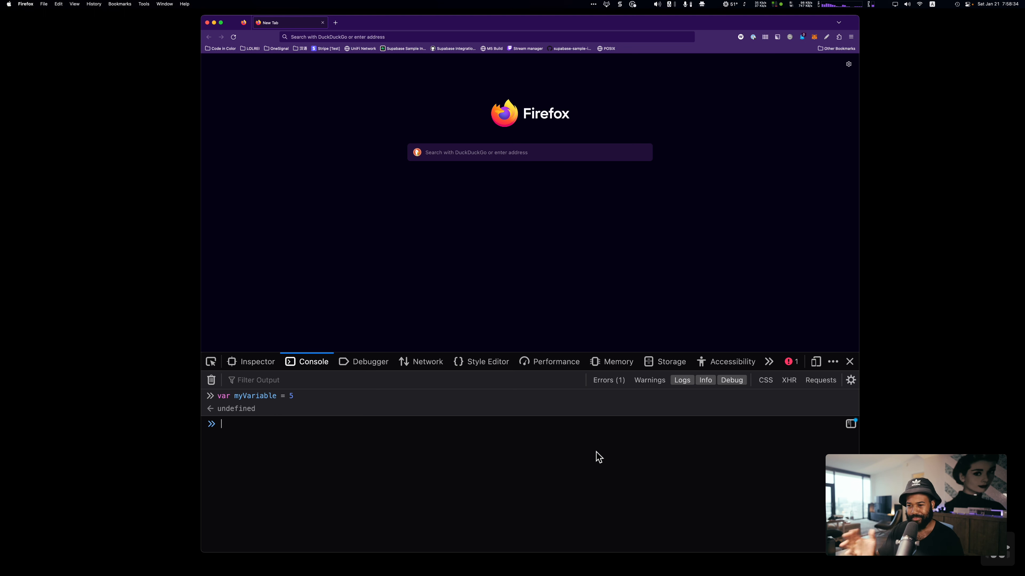
pyautogui.moveTo(267, 420)
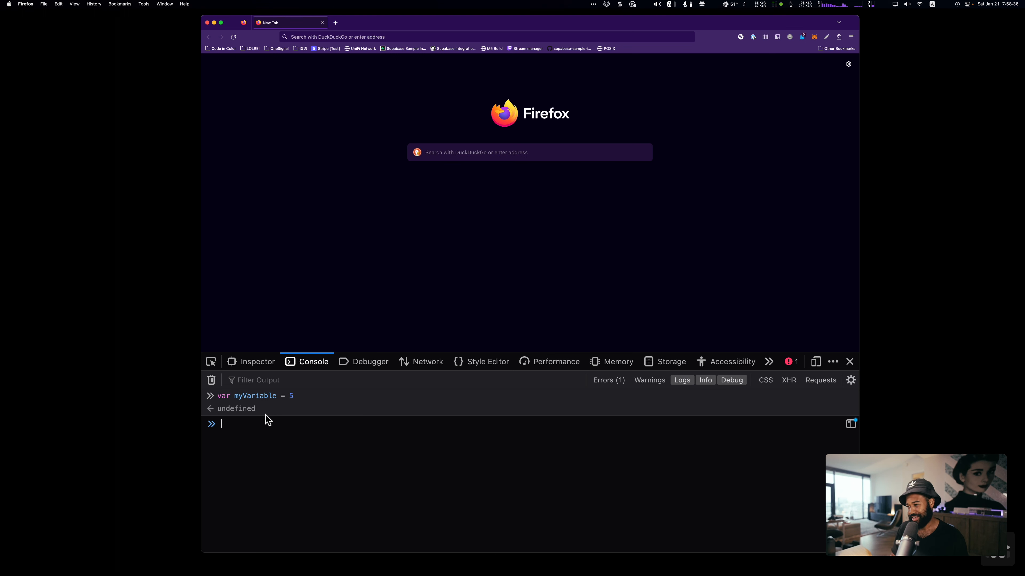
pyautogui.doubleClick(235, 408)
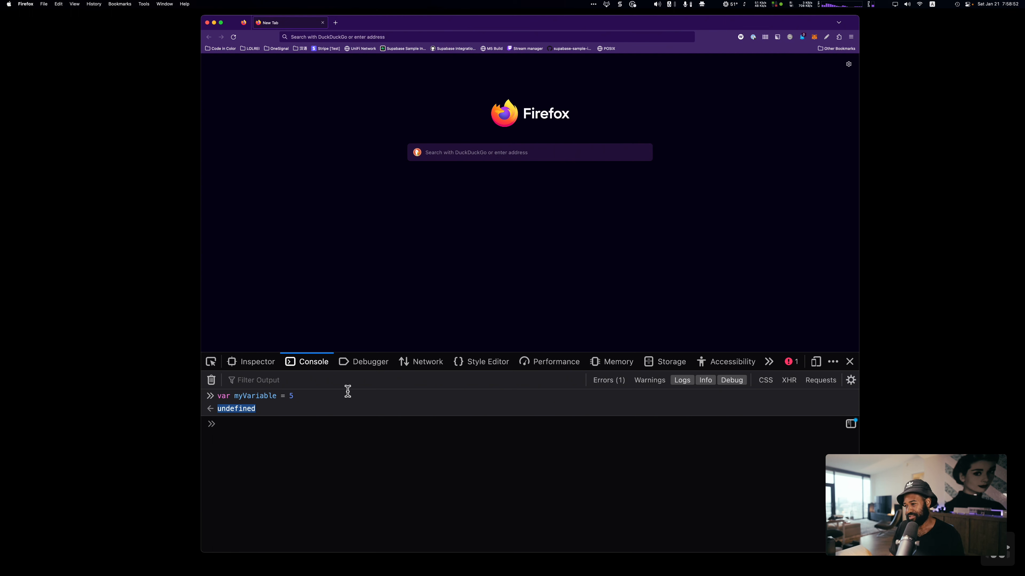
pyautogui.click(262, 424)
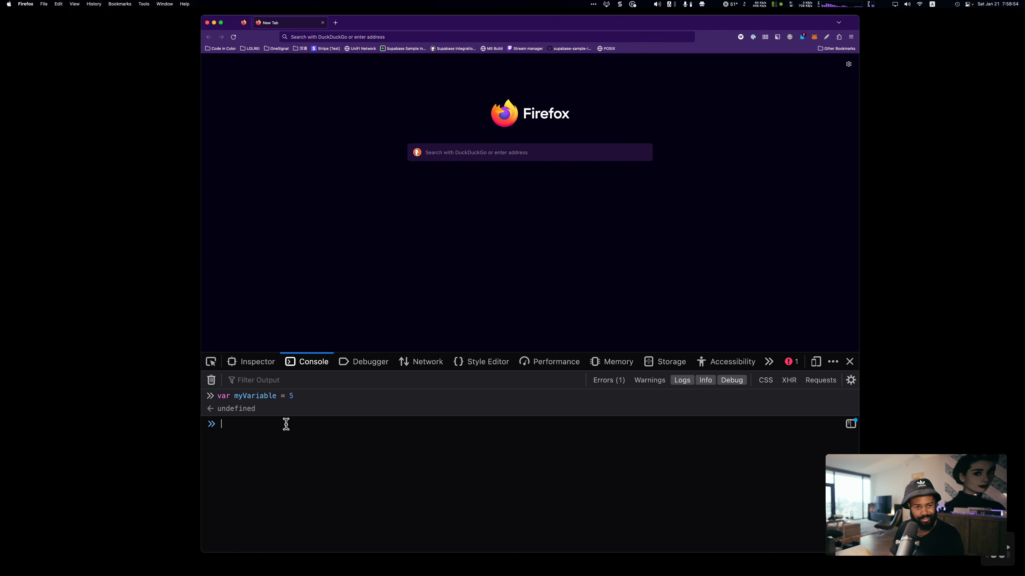
# Enter myVariable at the prompt to check its stored value
pyautogui.write('myVariable')
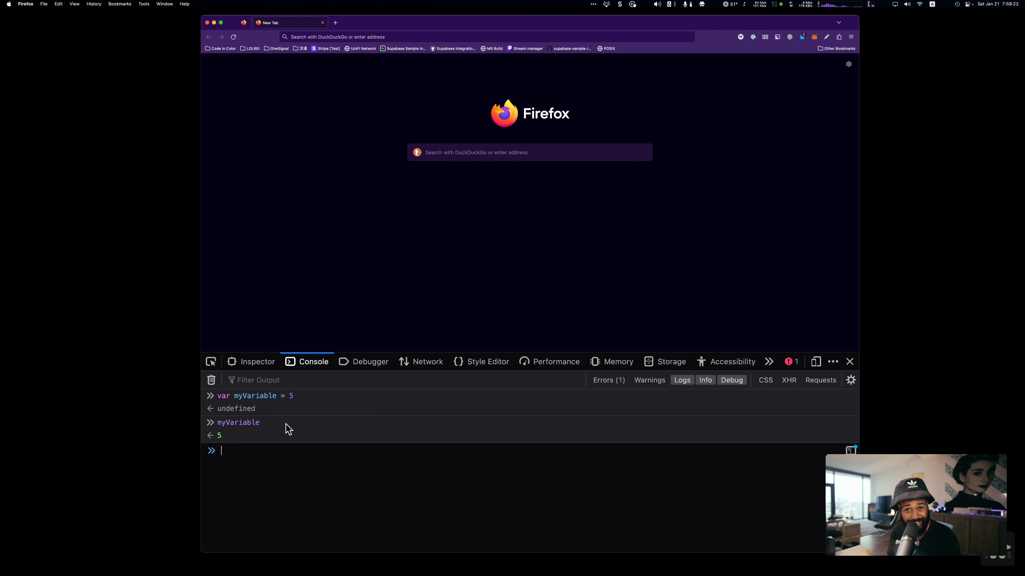
# Run let myOtherVariable = "William", which returns undefined
pyautogui.write('let')
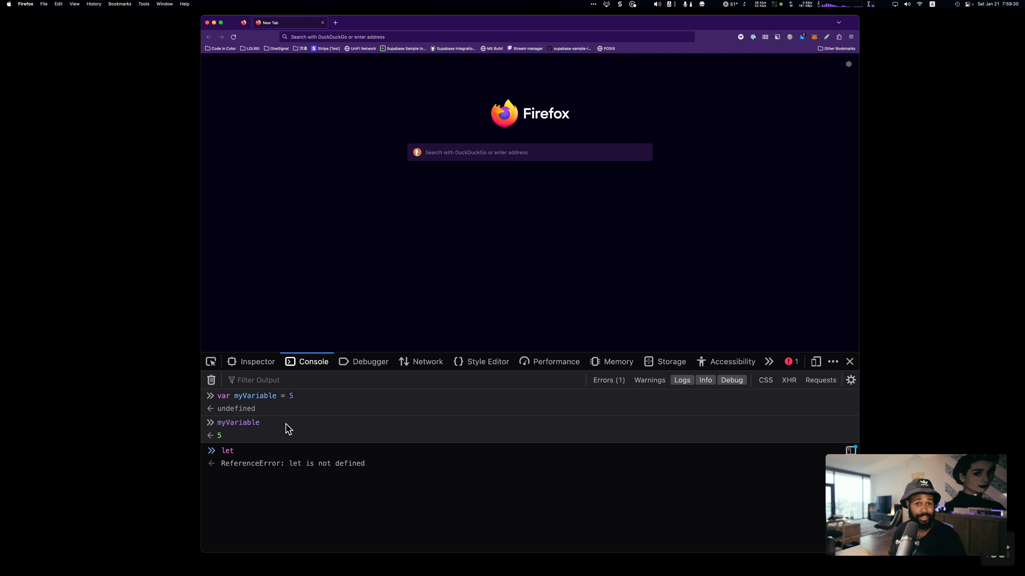
pyautogui.write('my')
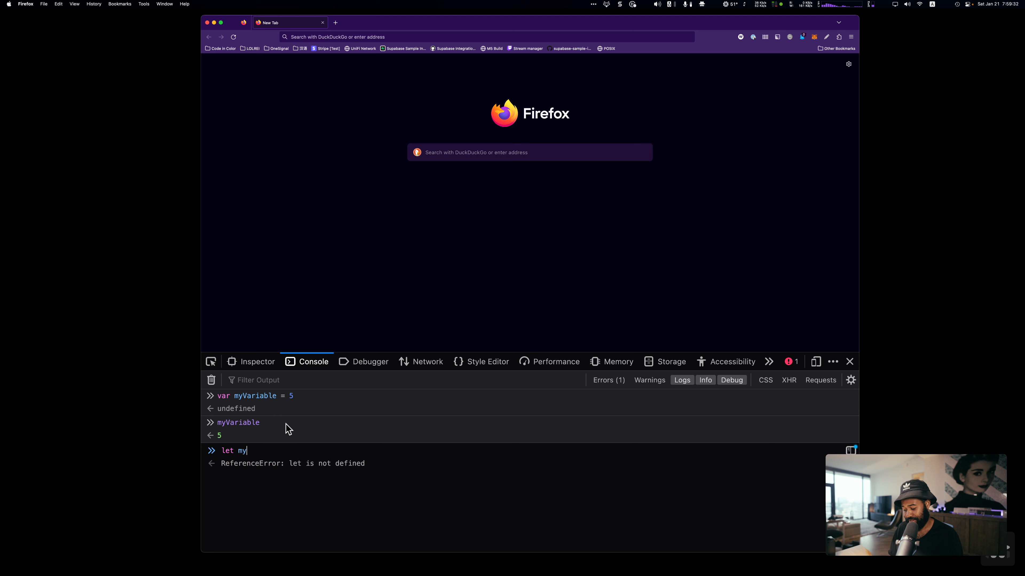
pyautogui.write('Other')
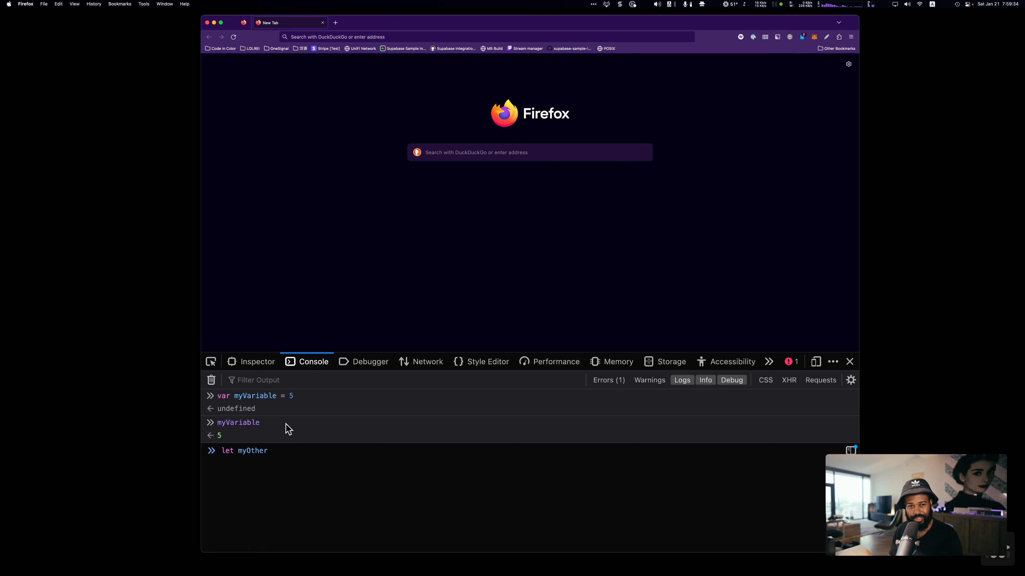
pyautogui.write('Variabl')
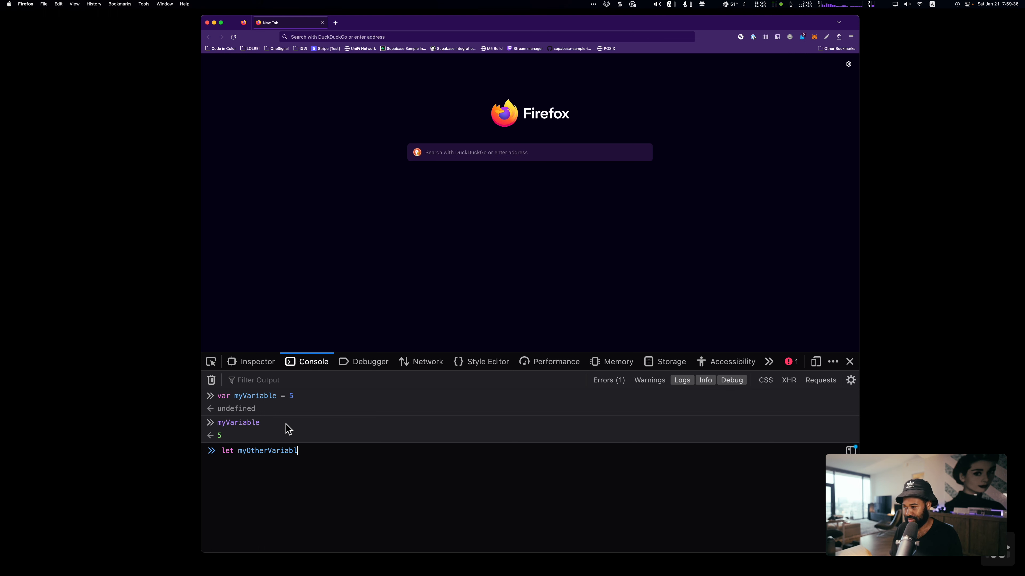
pyautogui.write('e =')
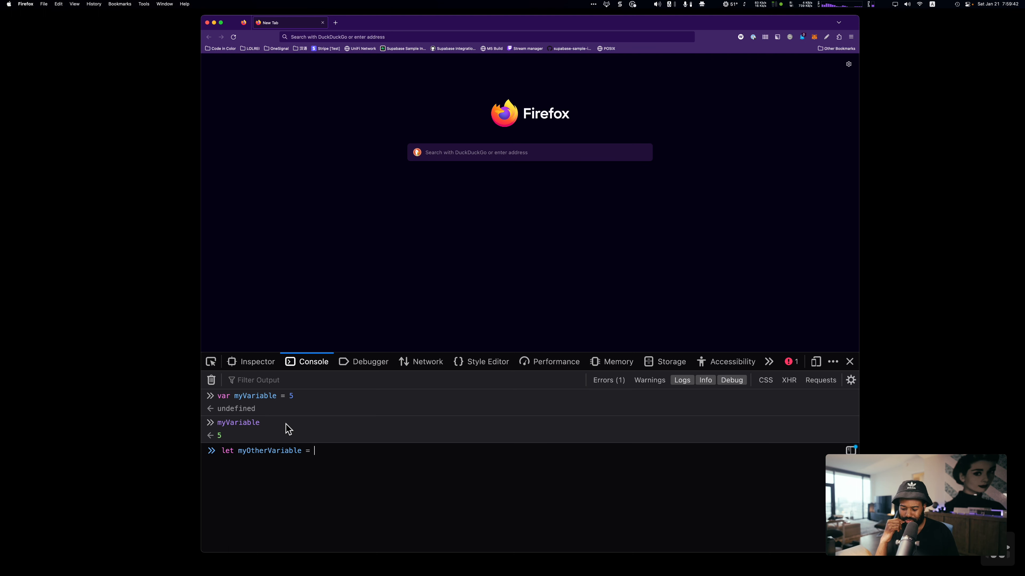
pyautogui.write('""')
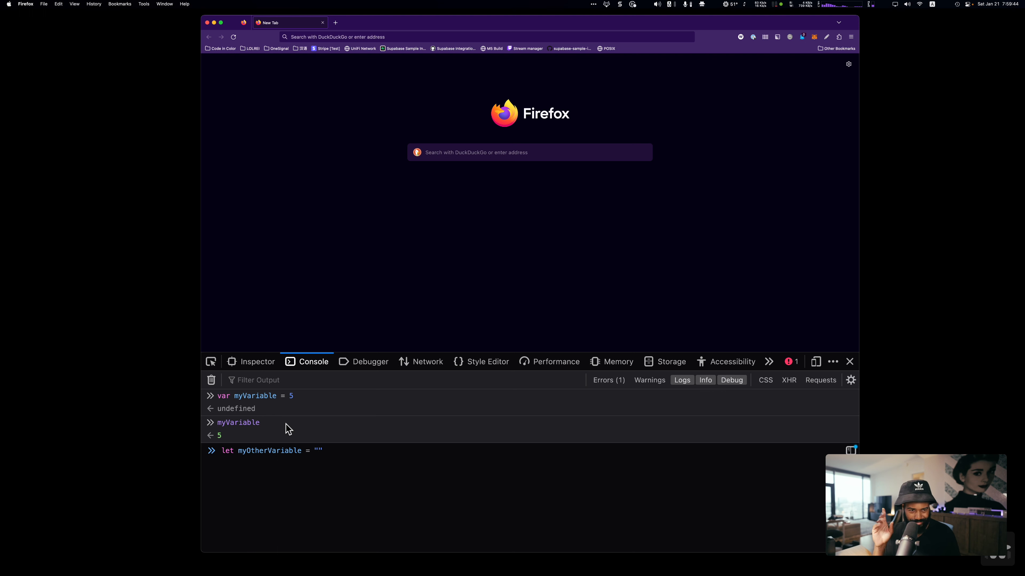
pyautogui.write('William')
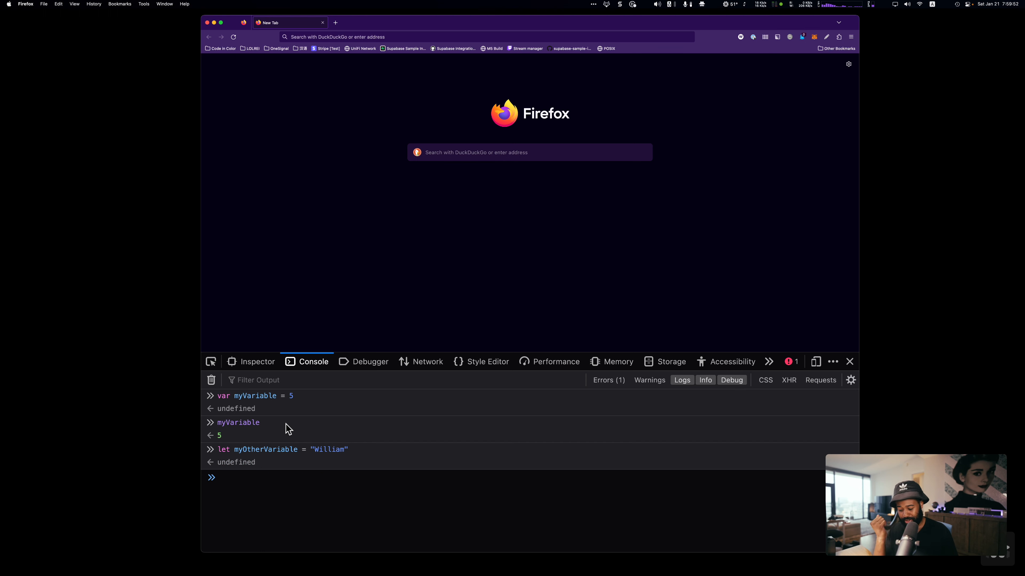
# Evaluate myOtherVariable, which returns "William"
pyautogui.write('myOtherVariable')
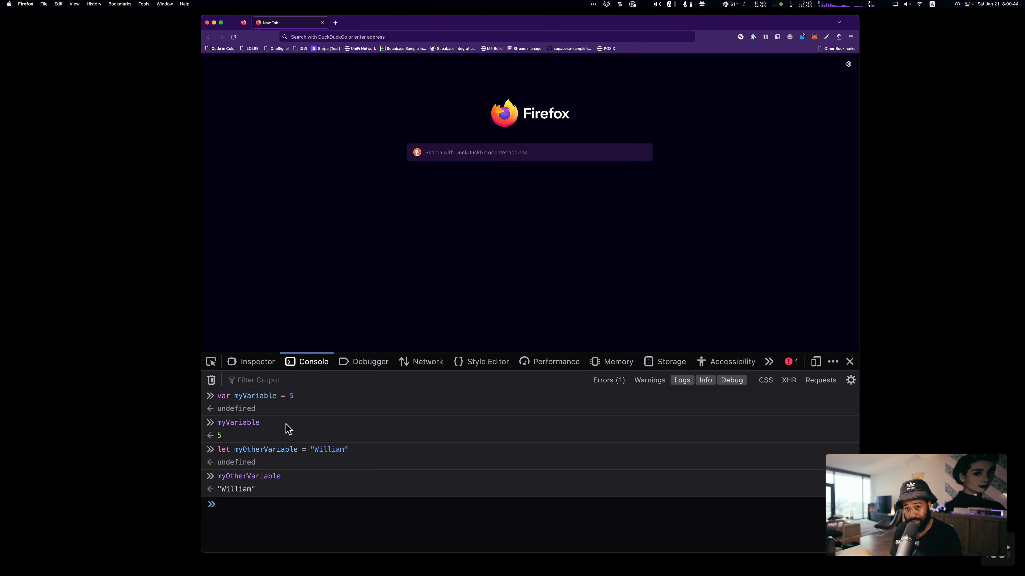
# Begin a new const declaration at the console prompt
pyautogui.write('const')
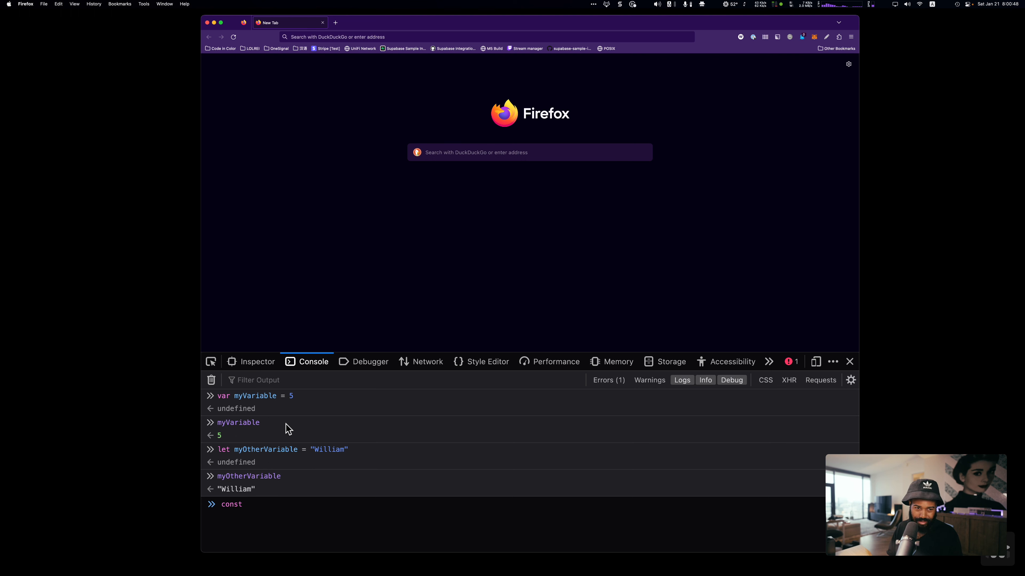
# Declare const myReadOnlyVariable = false in the Console, returning undefined
pyautogui.write('my')
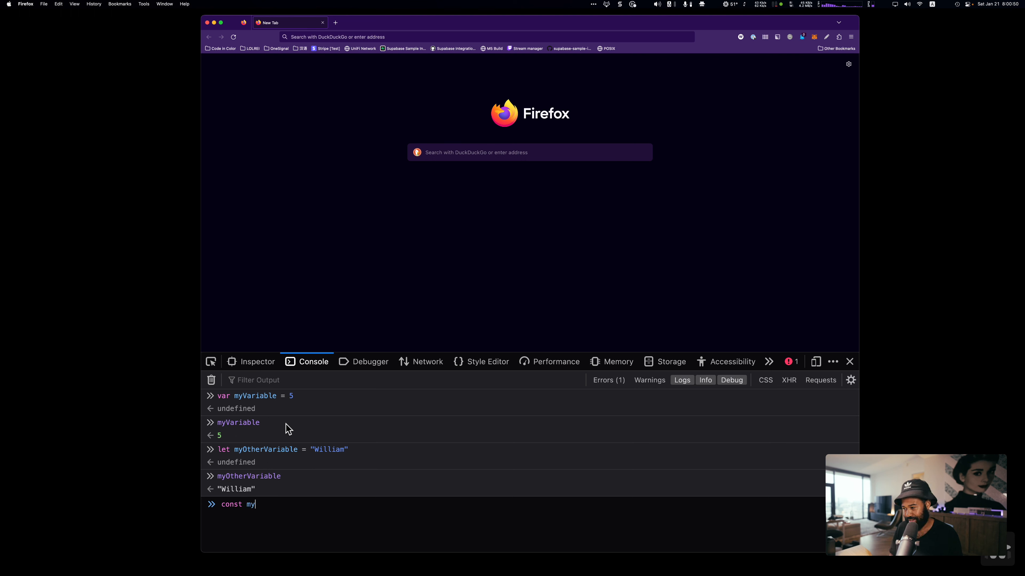
pyautogui.write('C')
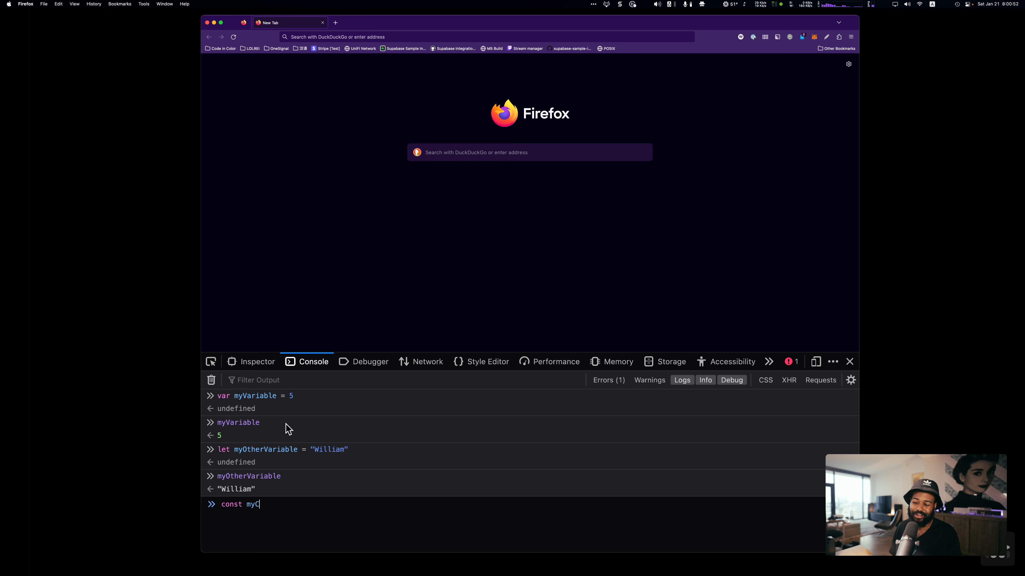
pyautogui.write('Read')
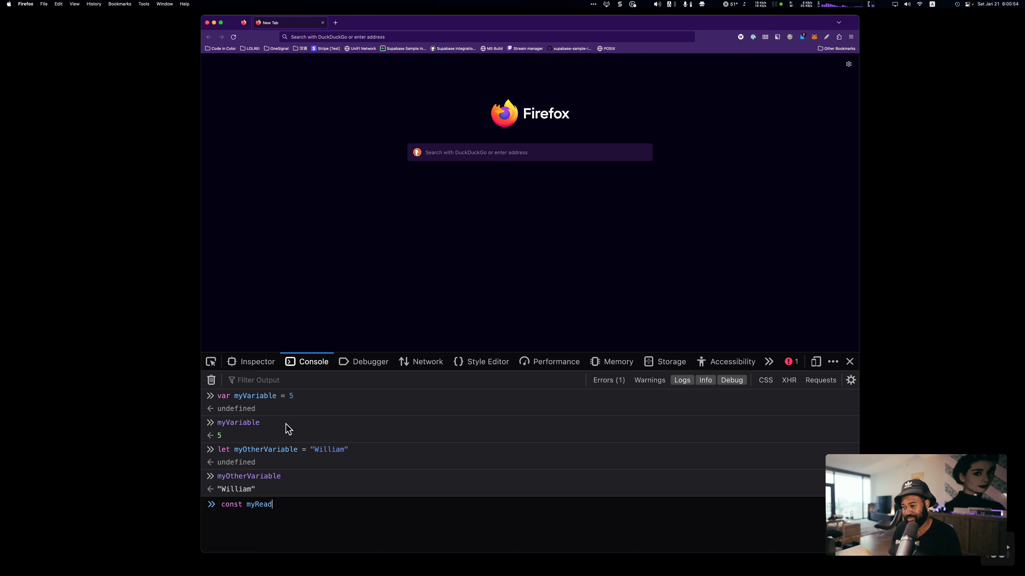
pyautogui.write('OnlyVariable')
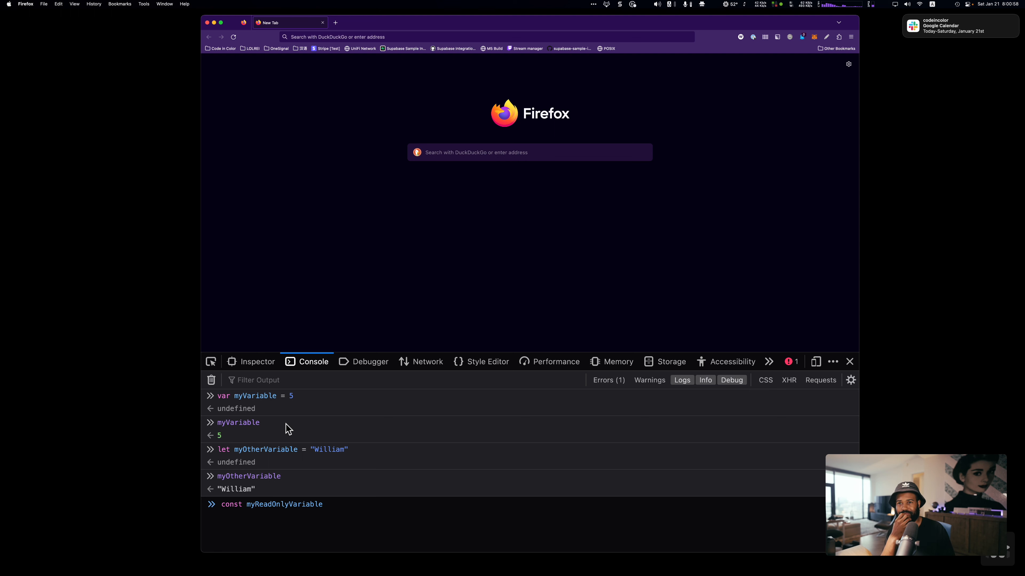
pyautogui.write('=')
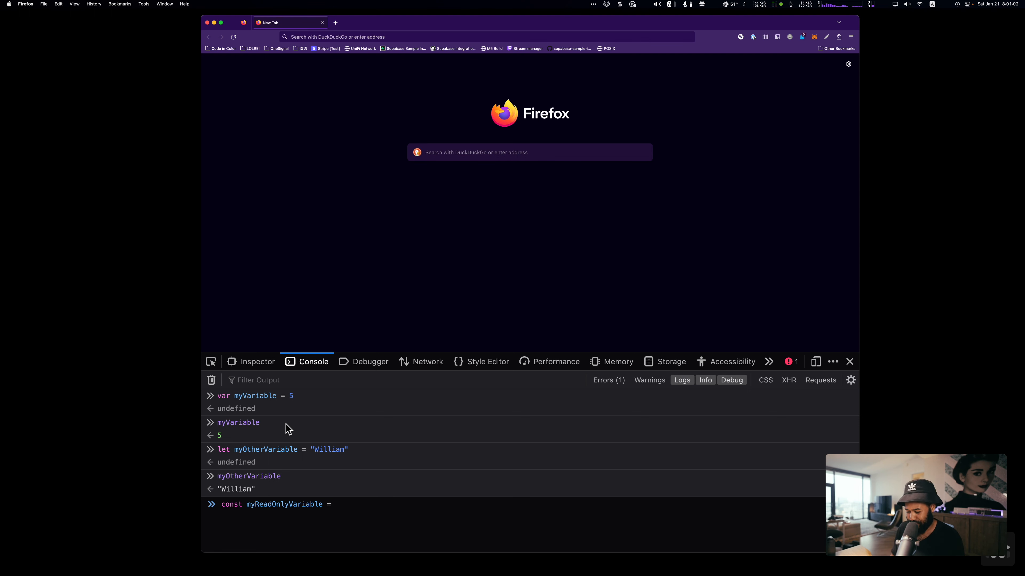
pyautogui.write('falk')
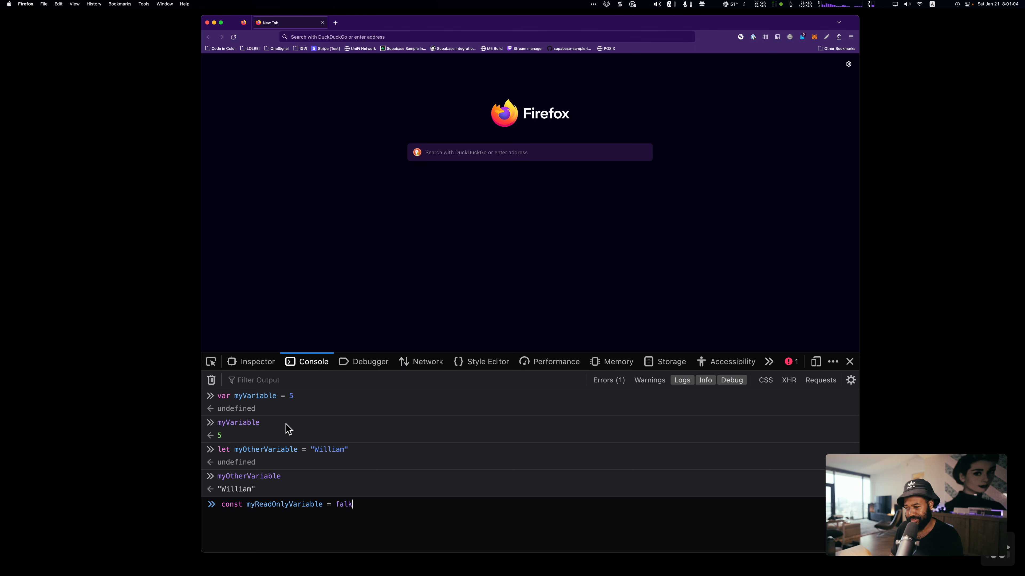
pyautogui.write('se')
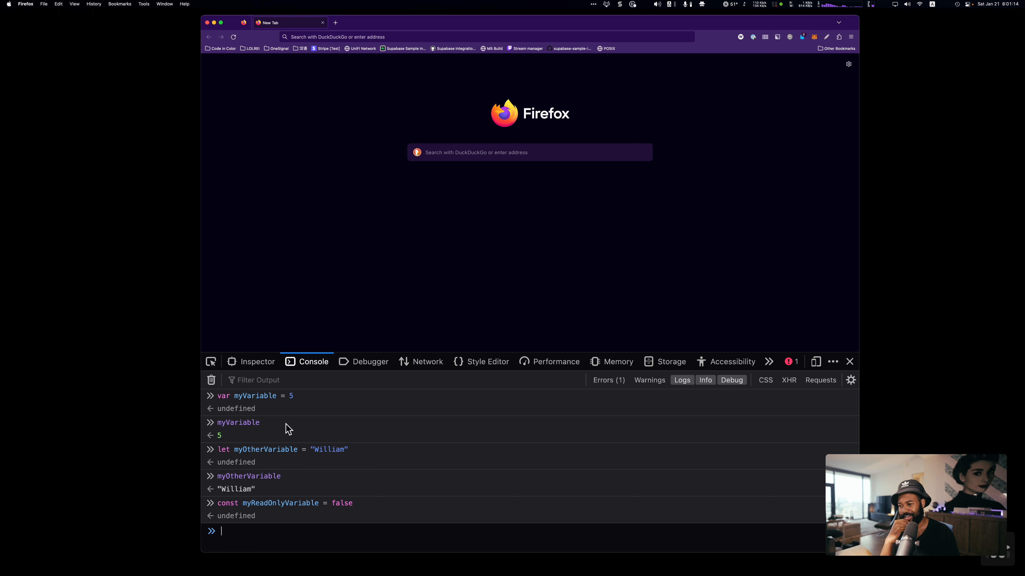
pyautogui.write('myOtherVariable')
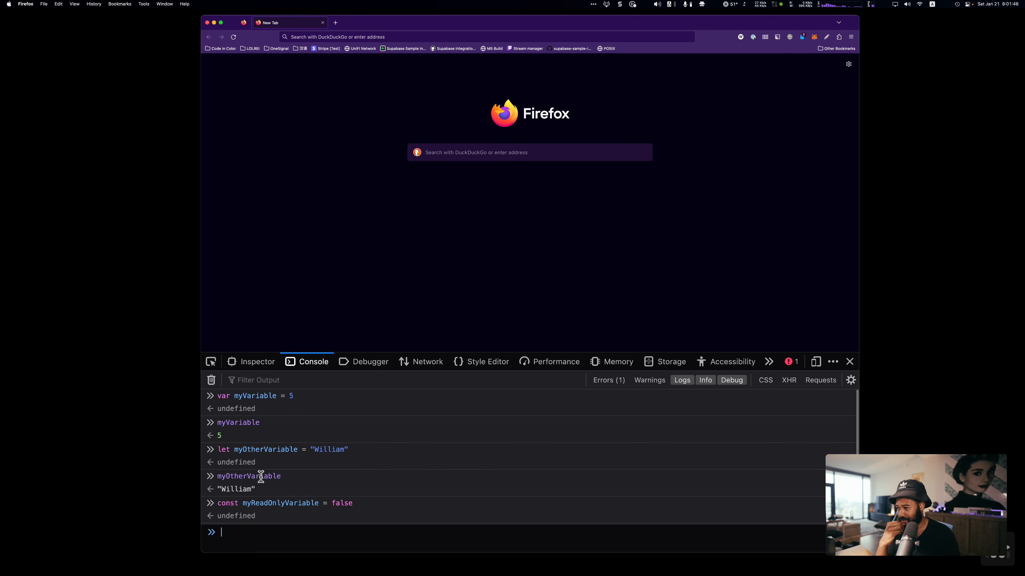
pyautogui.click(427, 362)
pyautogui.write('myReadOnlyVariable')
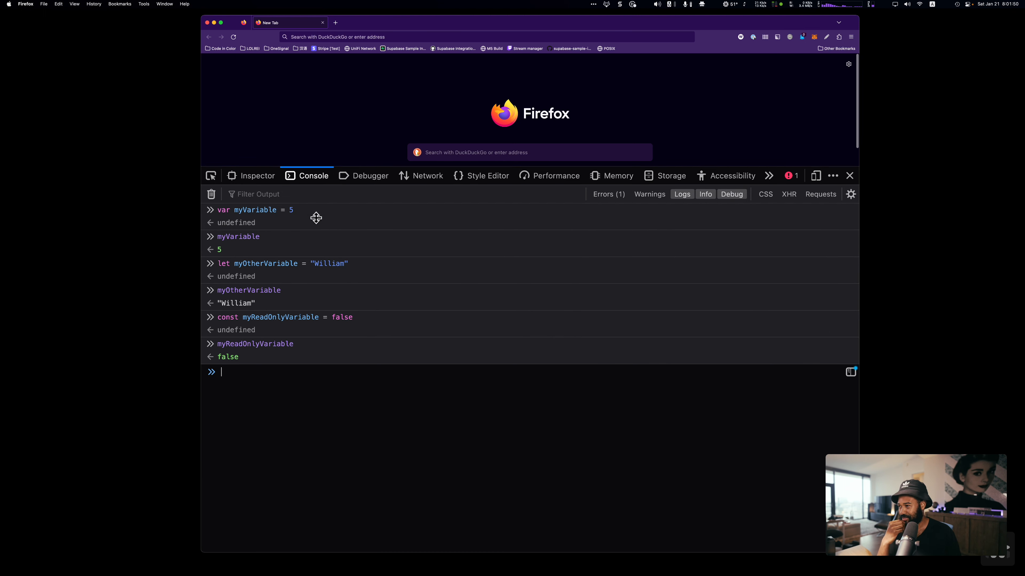
# Reassign myVariable = "iPhone 14" and evaluate it to confirm the new value
pyautogui.doubleClick(254, 210)
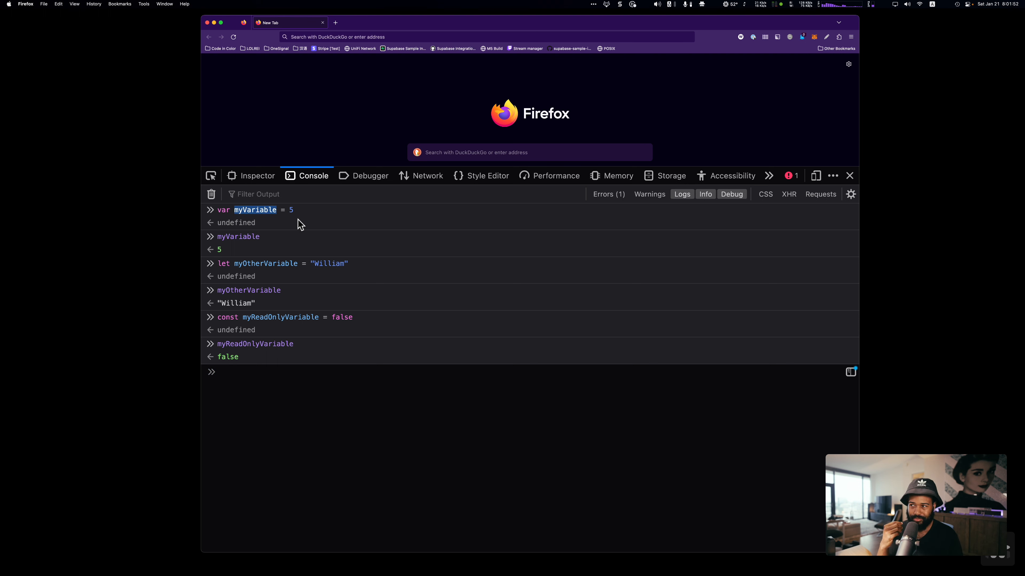
pyautogui.moveTo(279, 303)
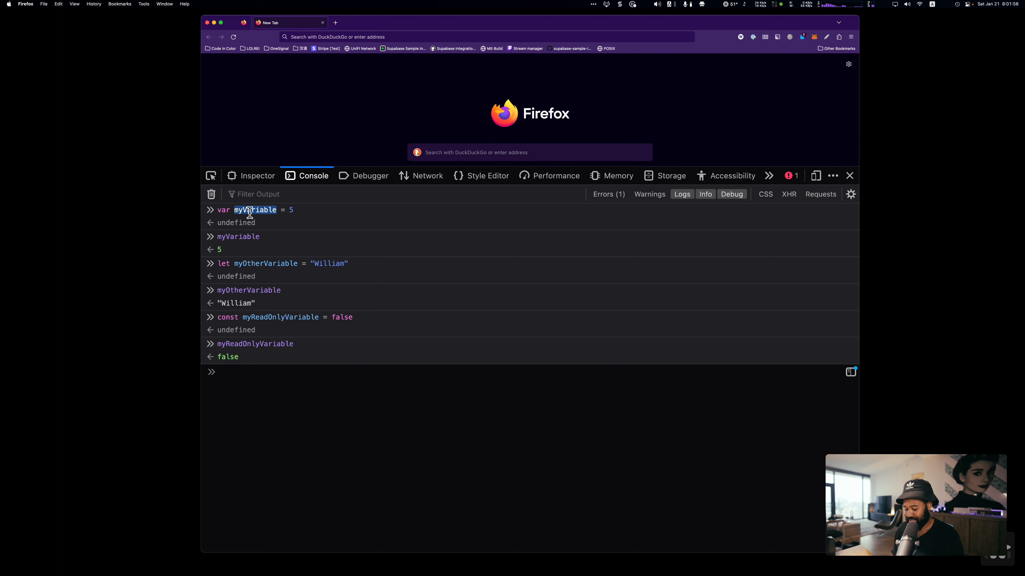
pyautogui.write('myVariable')
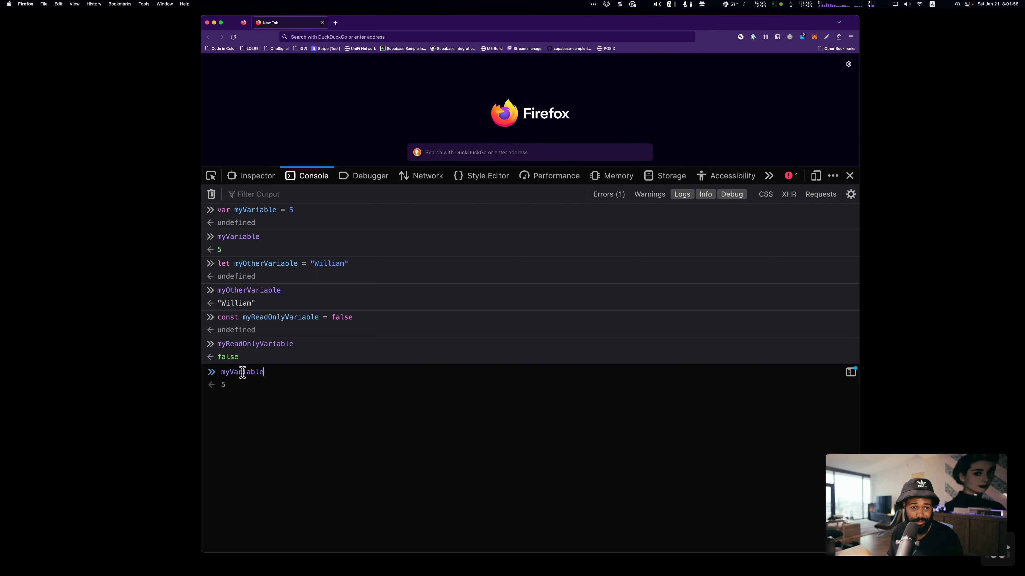
pyautogui.write('=')
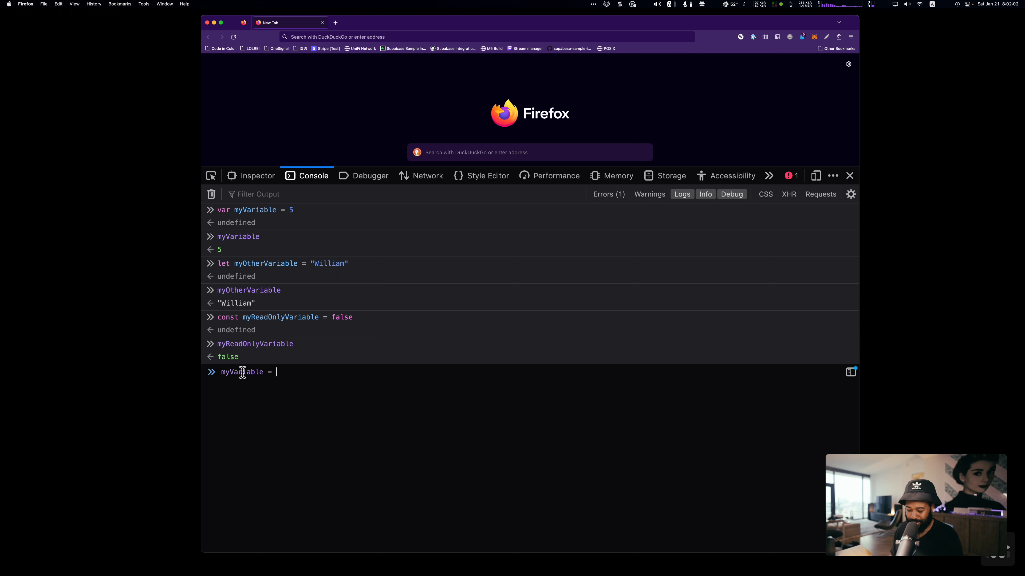
pyautogui.write('"iphone 14"')
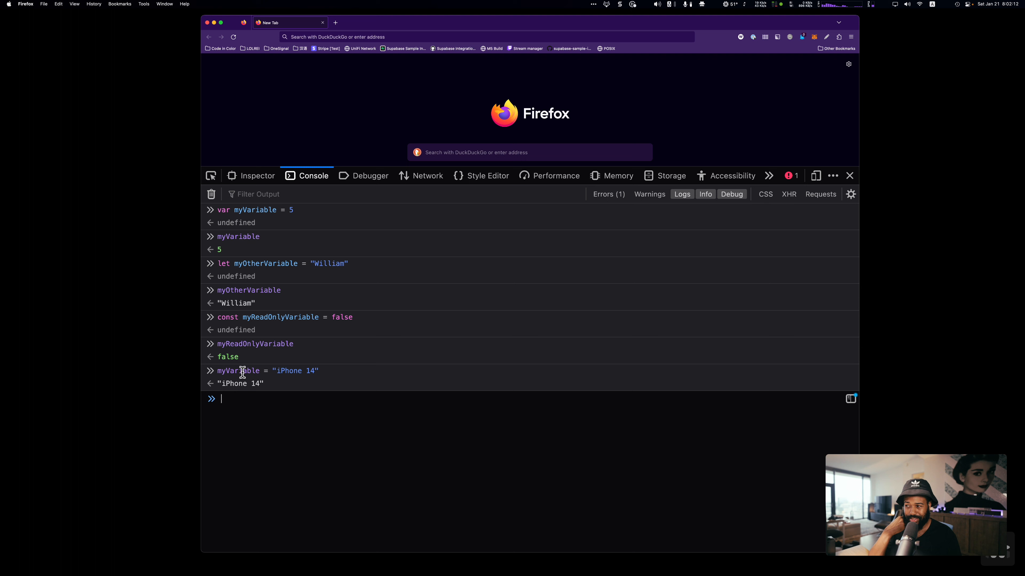
pyautogui.moveTo(247, 395)
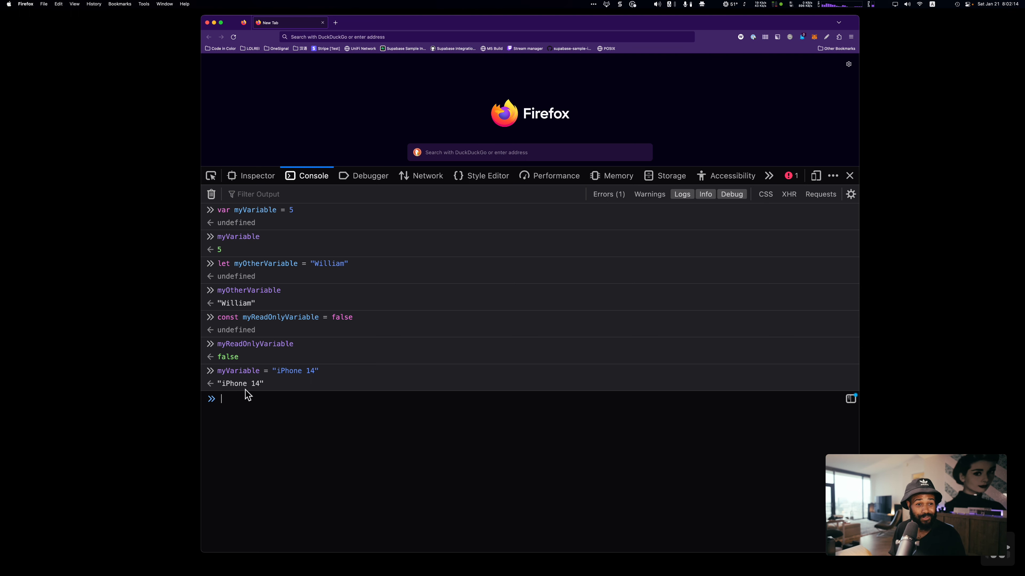
pyautogui.write('my')
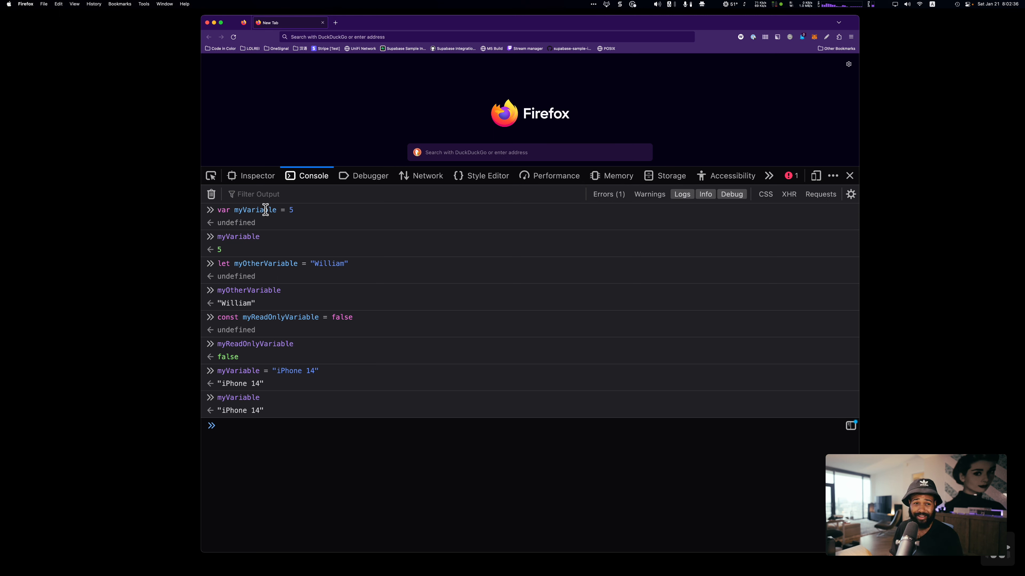
# Reassign myOtherVariable = "Shepherd" and evaluate it to get "Shepherd"
pyautogui.write('myOtherVariable')
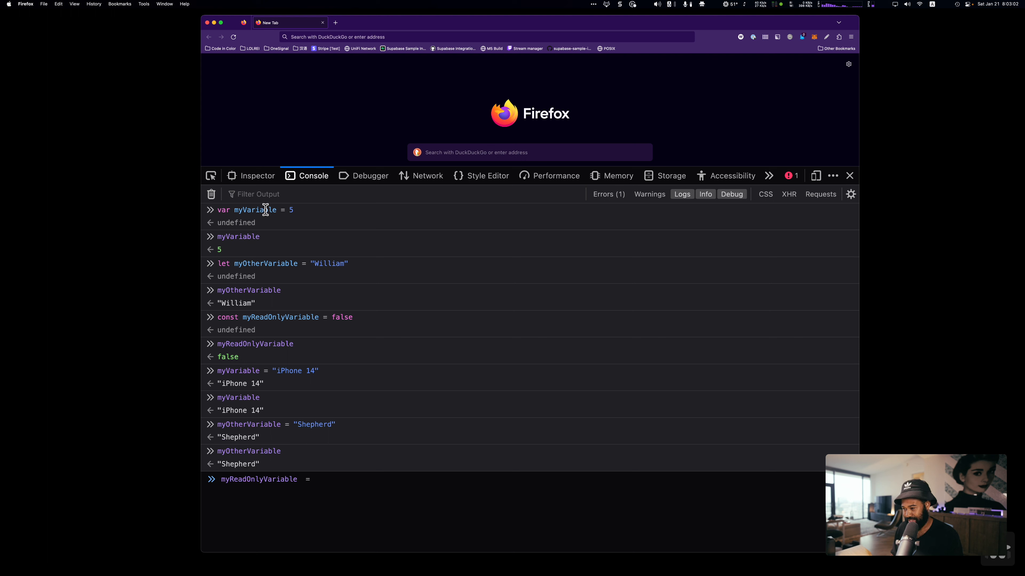
# Attempt myReadOnlyVariable = 5, producing an Uncaught TypeError for const reassignment
pyautogui.write('5')
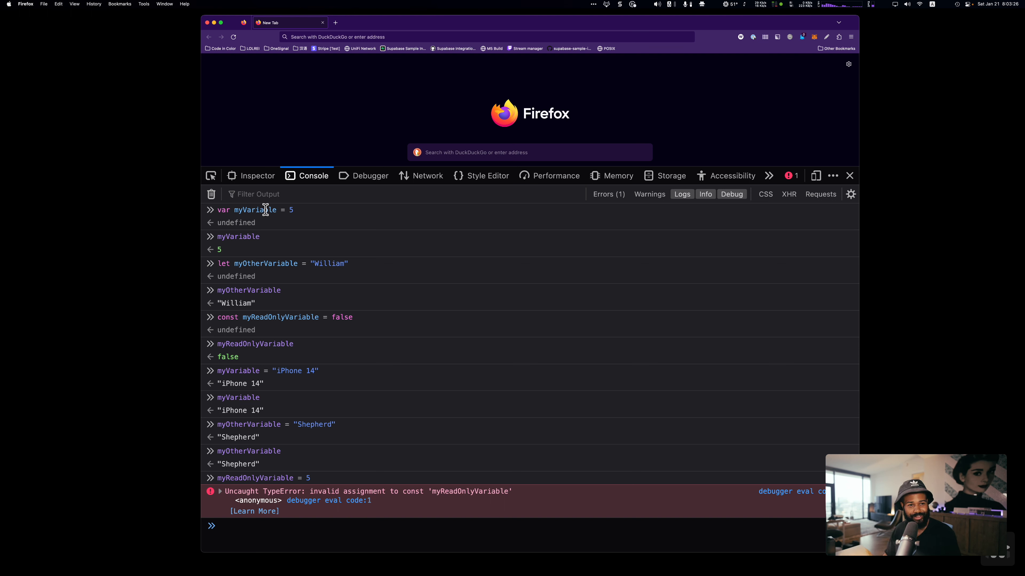
pyautogui.click(222, 526)
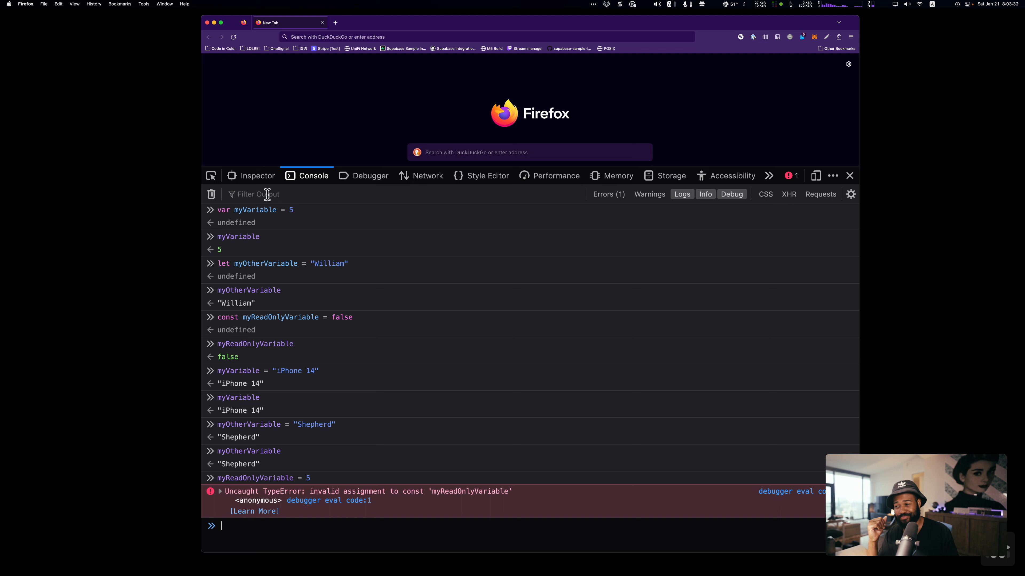
pyautogui.moveTo(304, 419)
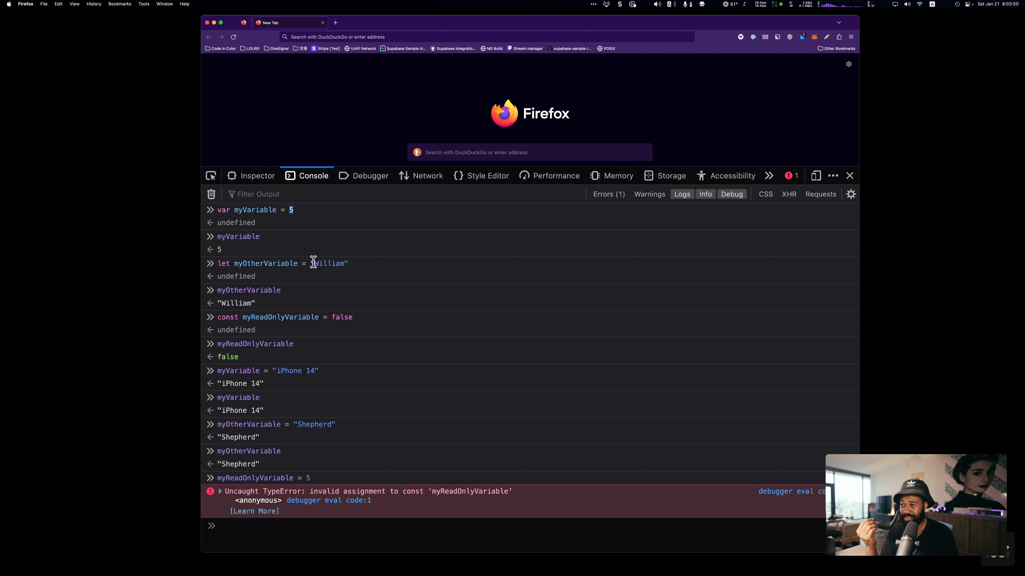
pyautogui.doubleClick(330, 263)
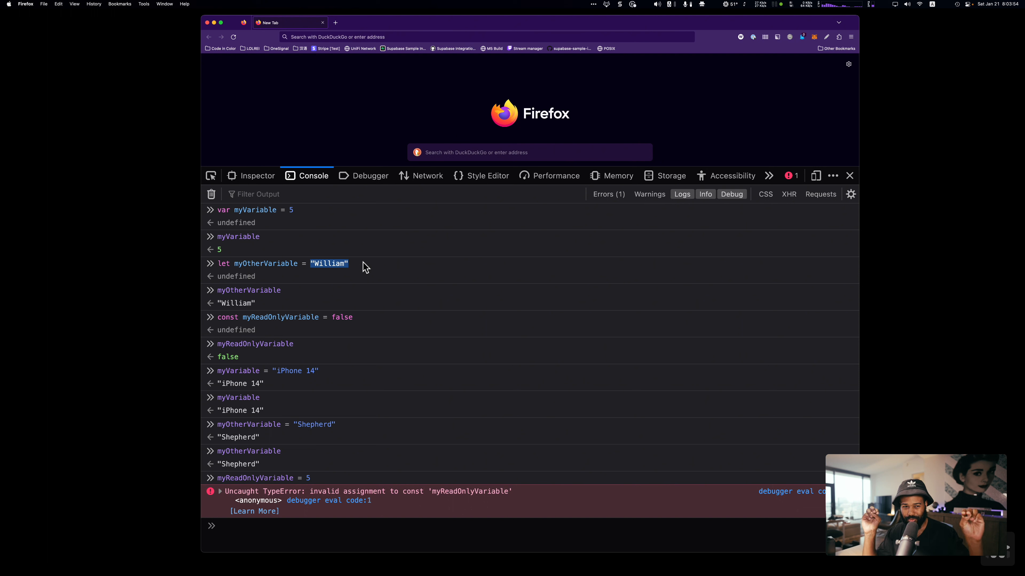
pyautogui.moveTo(320, 332)
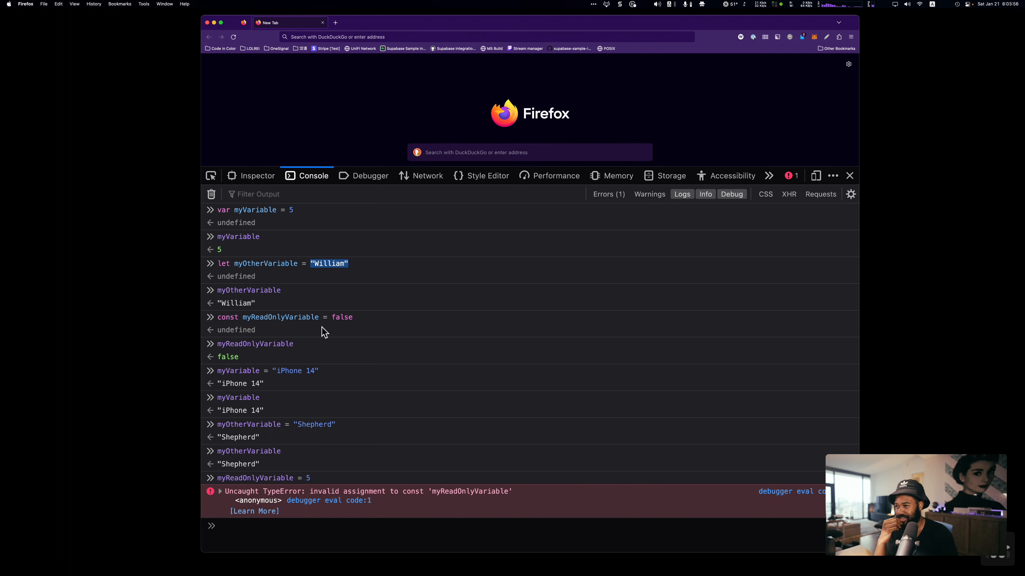
pyautogui.doubleClick(341, 317)
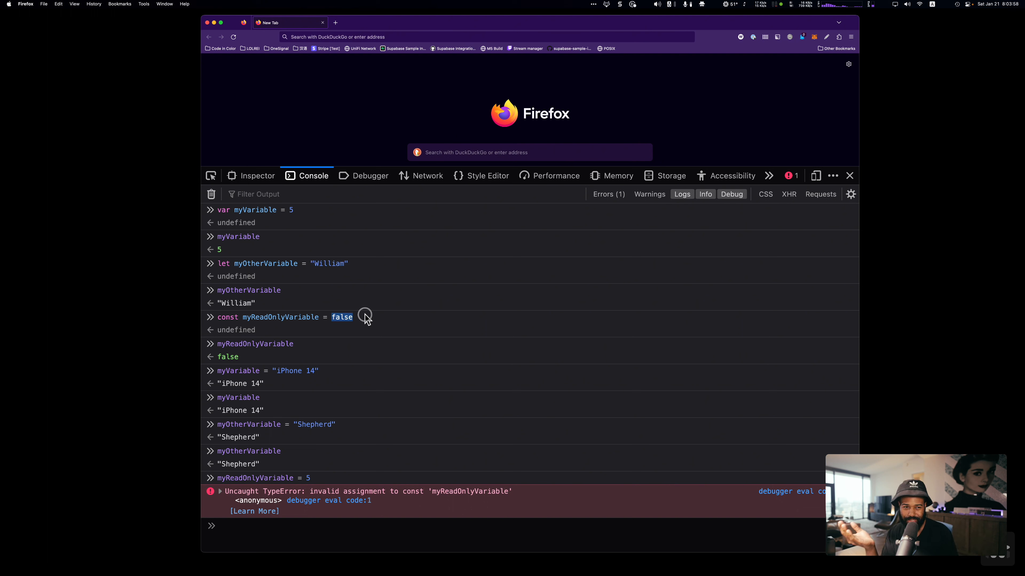